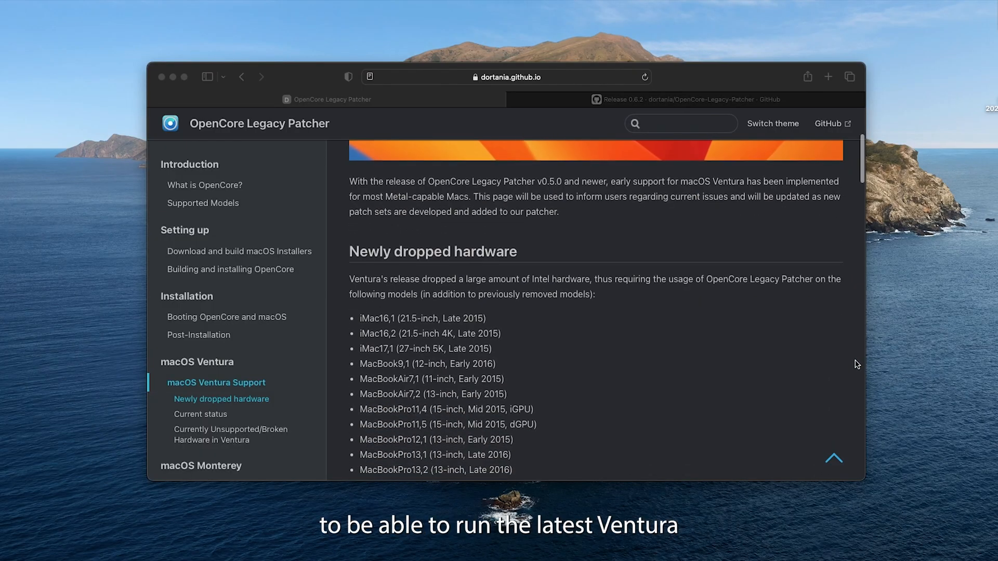
Step: Browse the Ventura Support docs and review the Supported Models page
{"action": "scroll", "scroll_direction": "down", "scroll_amount": 3}
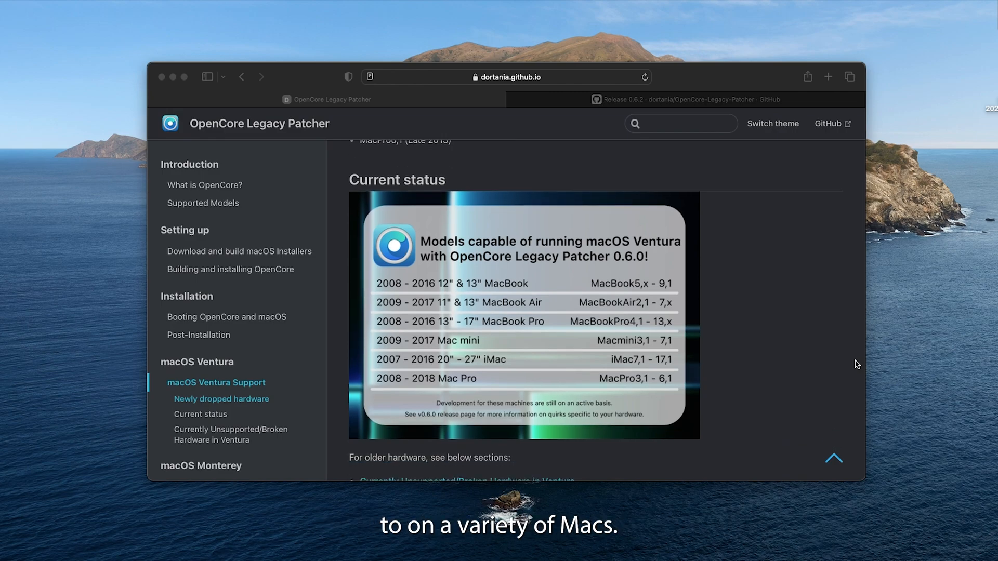
{"action": "scroll", "scroll_direction": "down", "scroll_amount": 3}
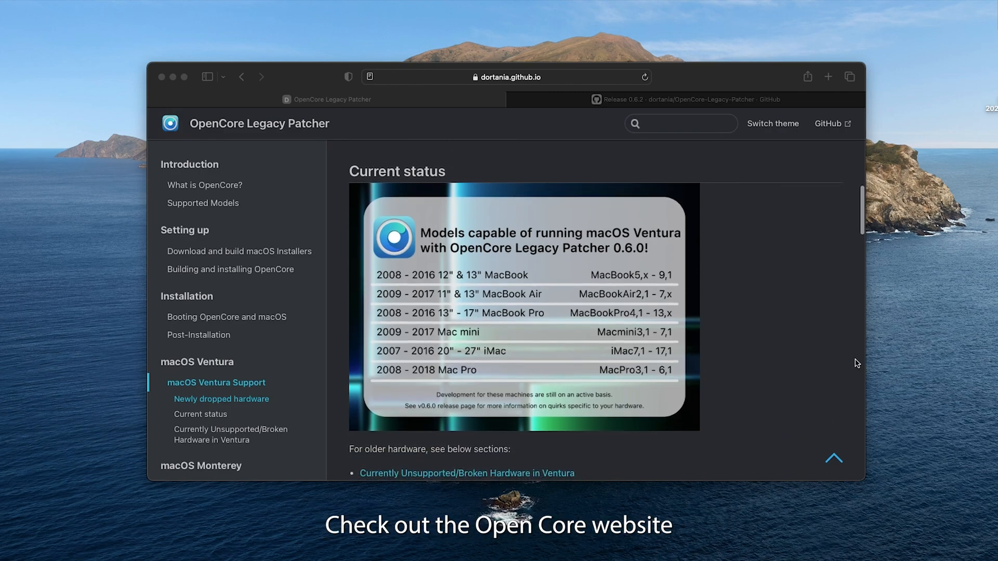
{"action": "left_click", "coordinate": [203, 202]}
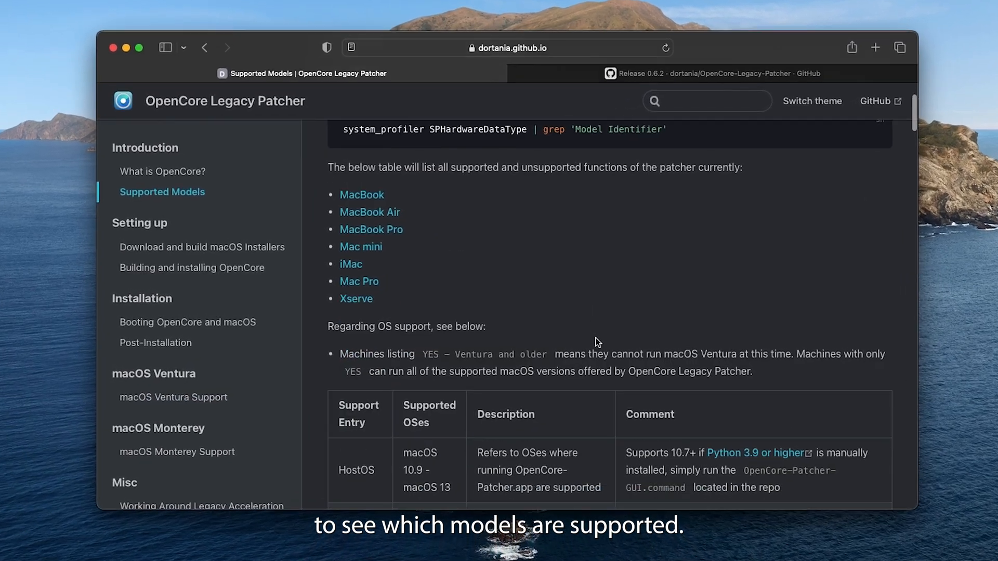
{"action": "scroll", "scroll_direction": "down", "scroll_amount": 3}
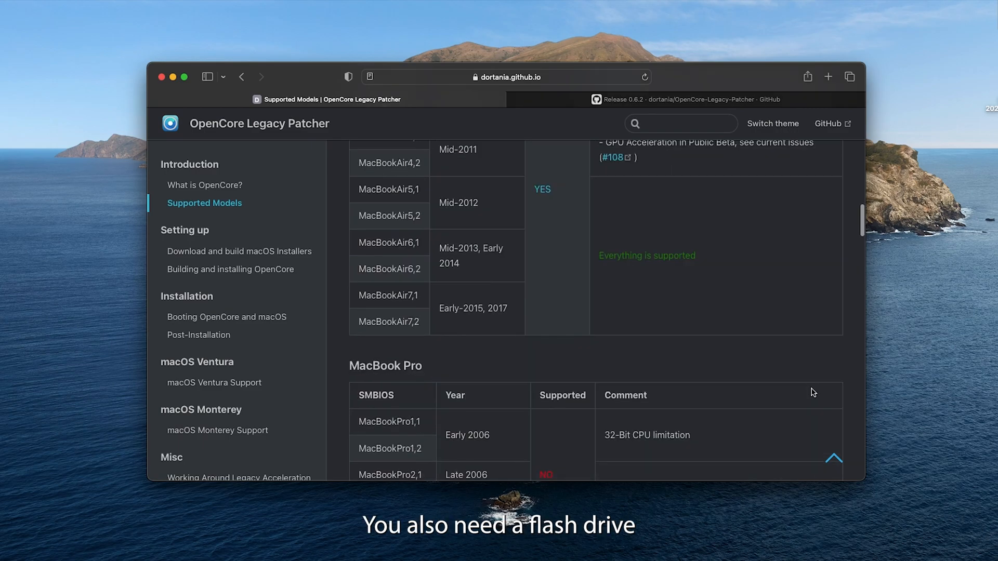
{"action": "scroll", "scroll_direction": "up", "scroll_amount": 3}
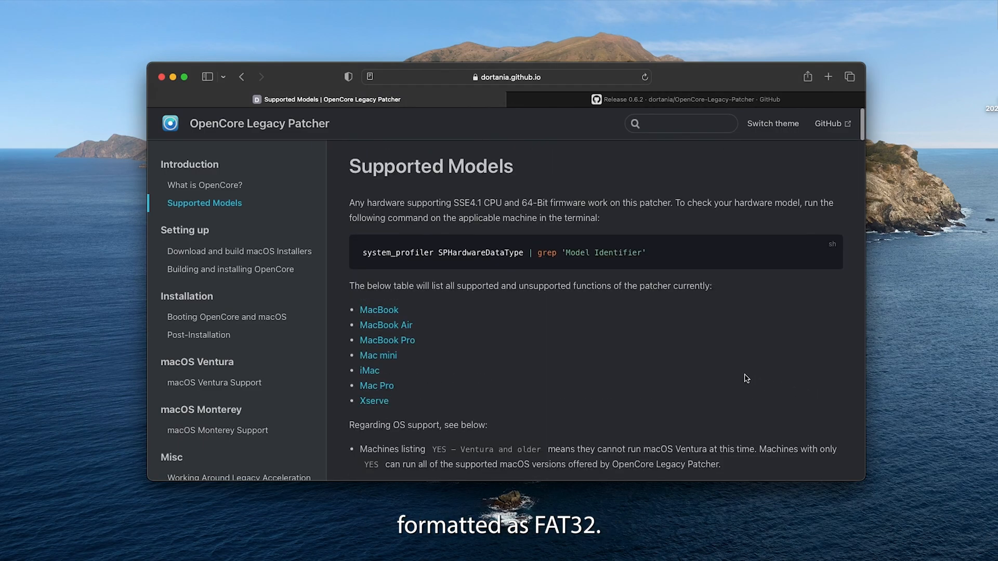
Step: View the 0.6.2 release notes and expand Applicable Models for 3802-based Metal GPUs
{"action": "left_click", "coordinate": [681, 100]}
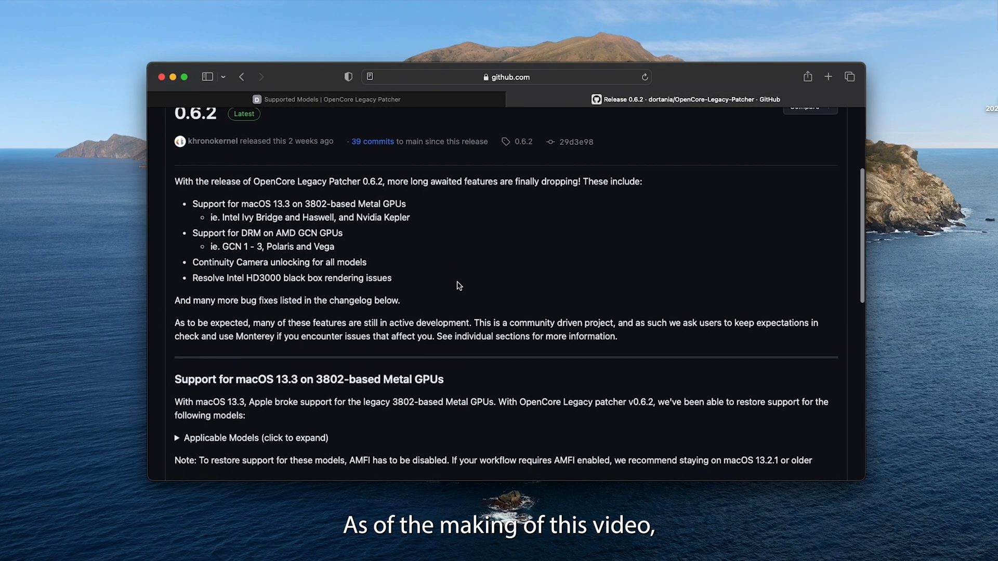
{"action": "scroll", "scroll_direction": "down", "scroll_amount": 3}
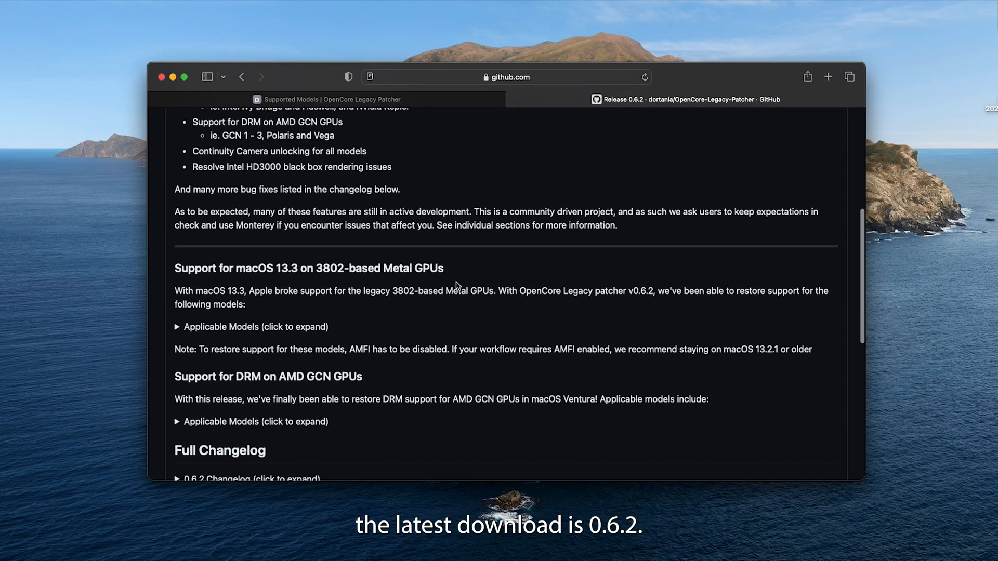
{"action": "left_click", "coordinate": [252, 326]}
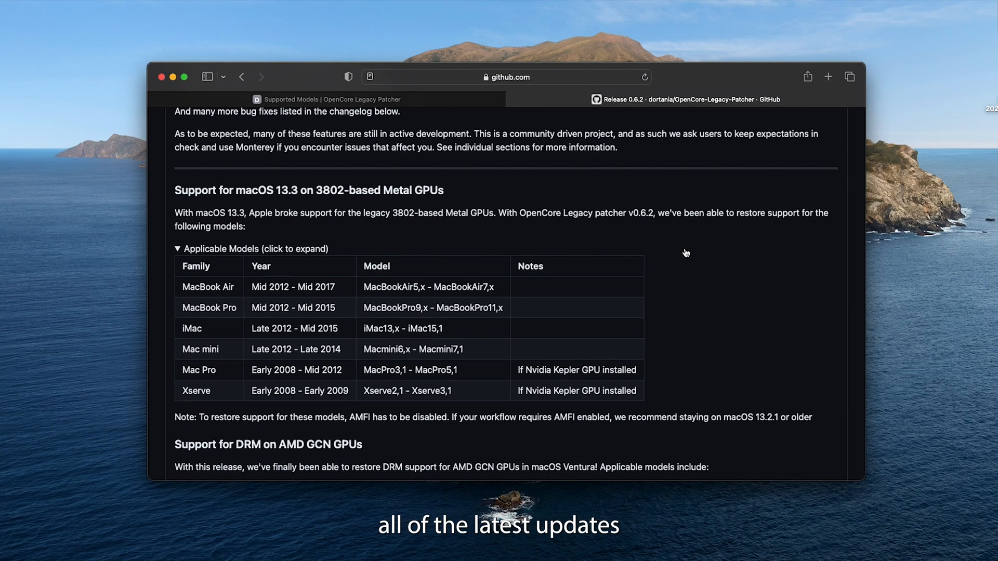
{"action": "scroll", "scroll_direction": "down", "scroll_amount": 3}
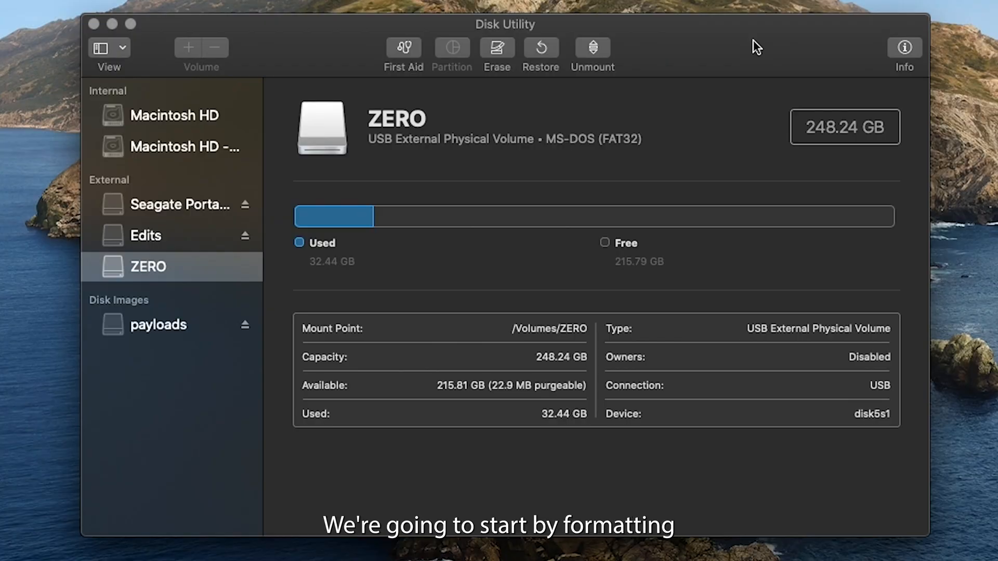
Step: Erase the ZERO drive as INSTALL USB in Mac OS Extended (Journaled) format
{"action": "left_click", "coordinate": [497, 51]}
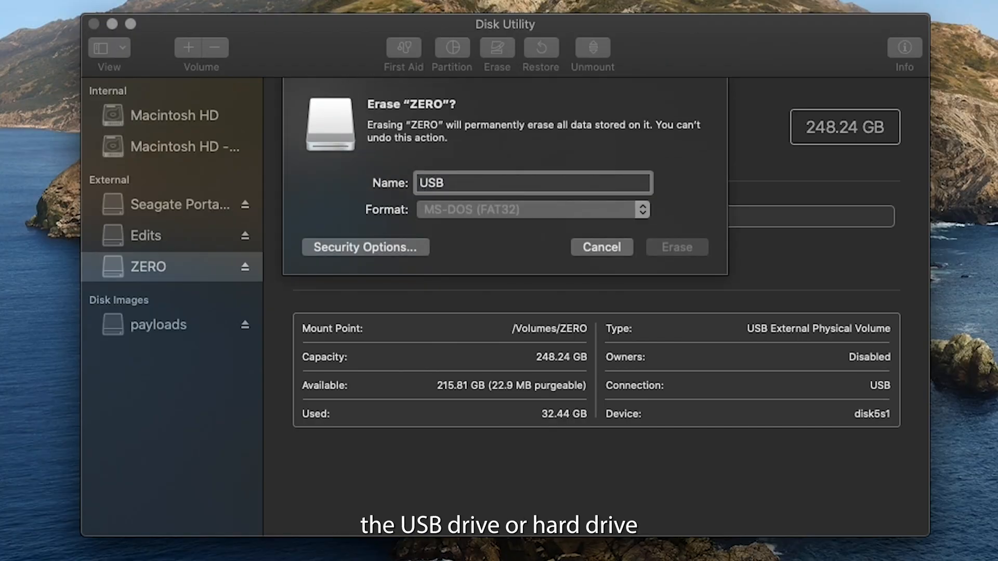
{"action": "type", "text": "INSTALL"}
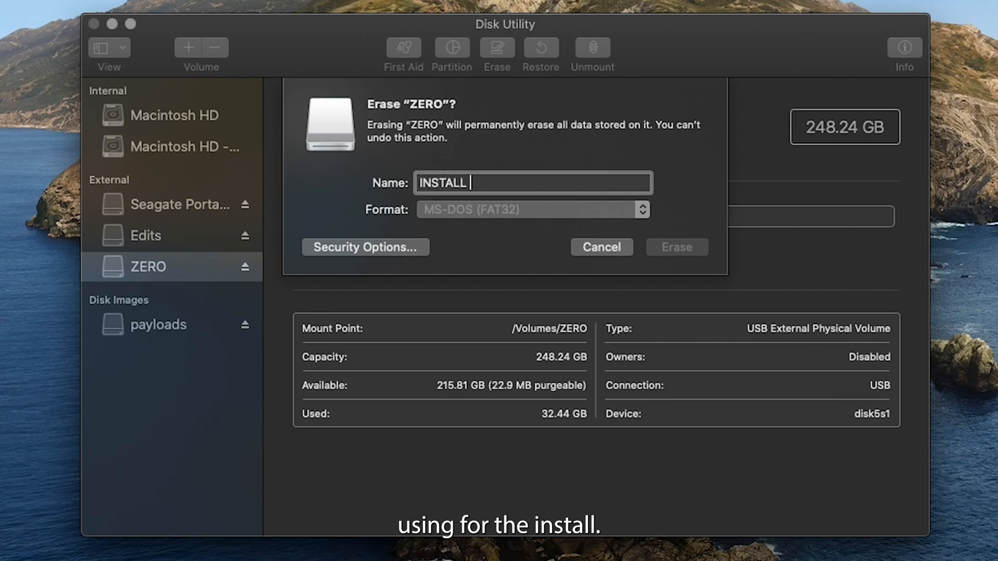
{"action": "left_click", "coordinate": [533, 209]}
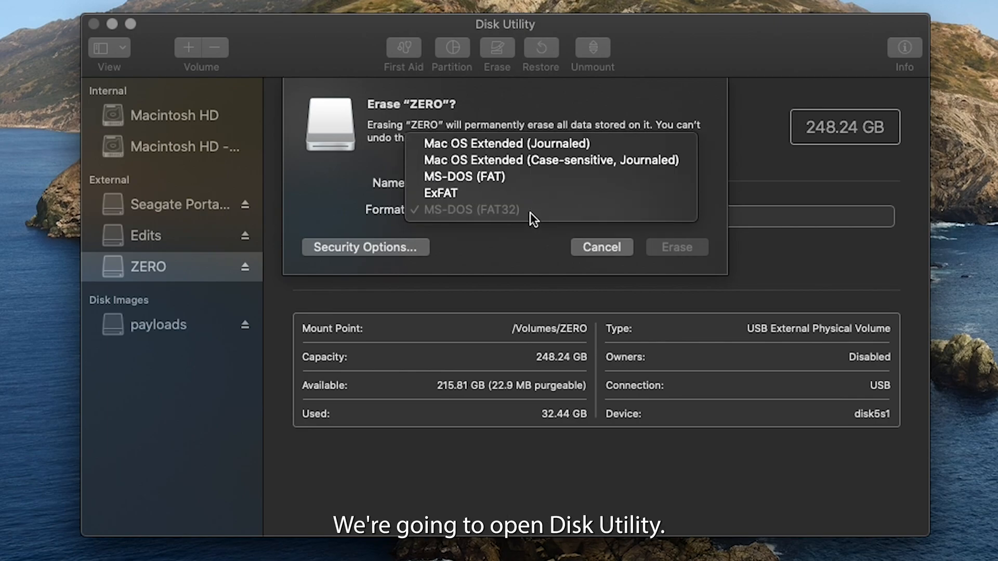
{"action": "left_click", "coordinate": [515, 143]}
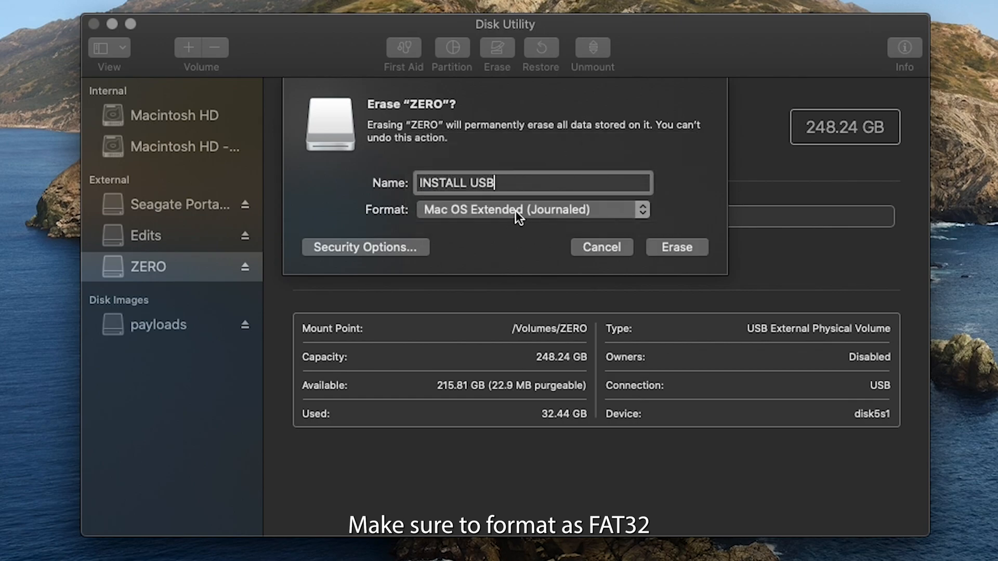
{"action": "left_click", "coordinate": [675, 247]}
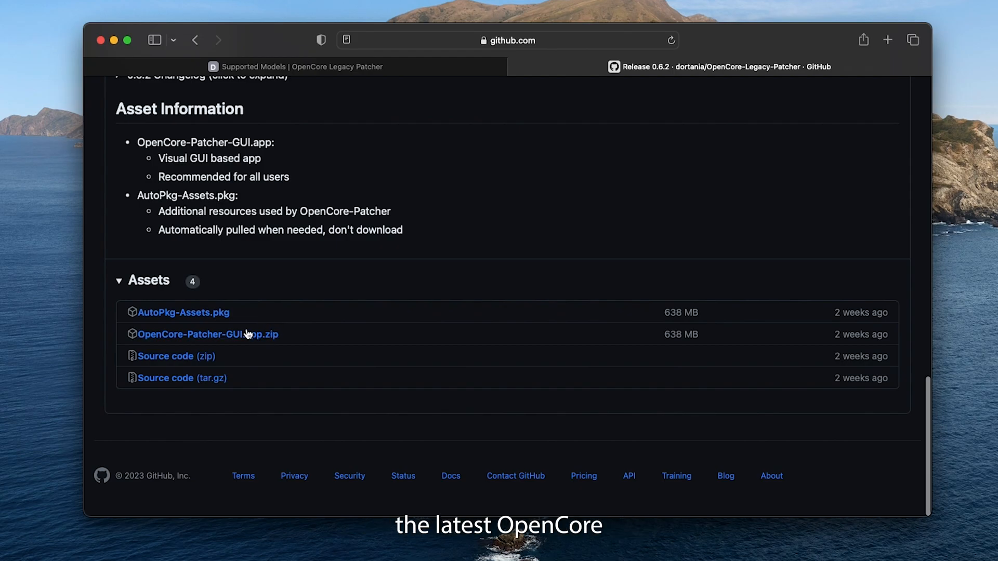
Step: Download the OpenCore-Patcher-GUI.app.zip asset from the 0.6.2 release
{"action": "left_click", "coordinate": [207, 334]}
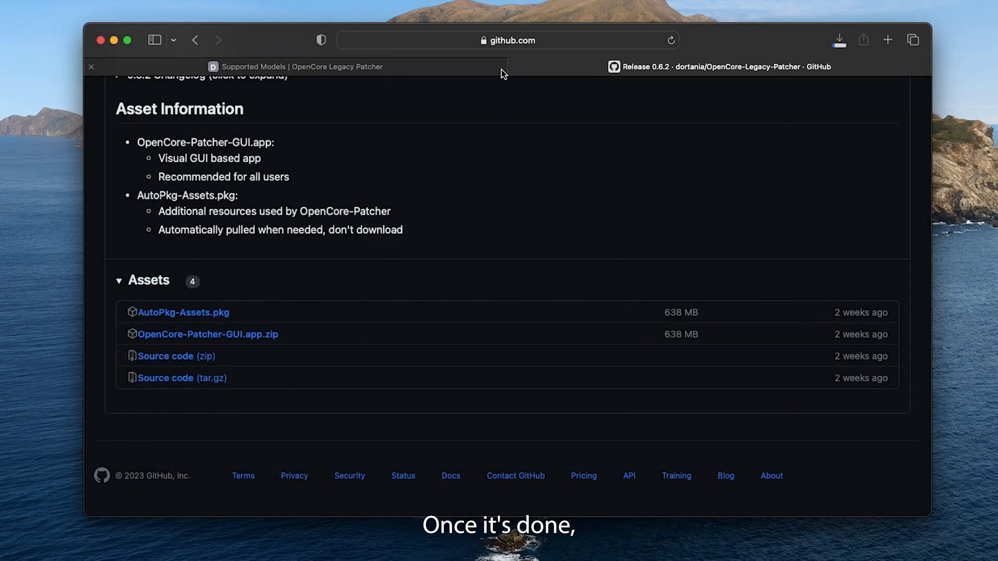
{"action": "mouse_move", "coordinate": [515, 67]}
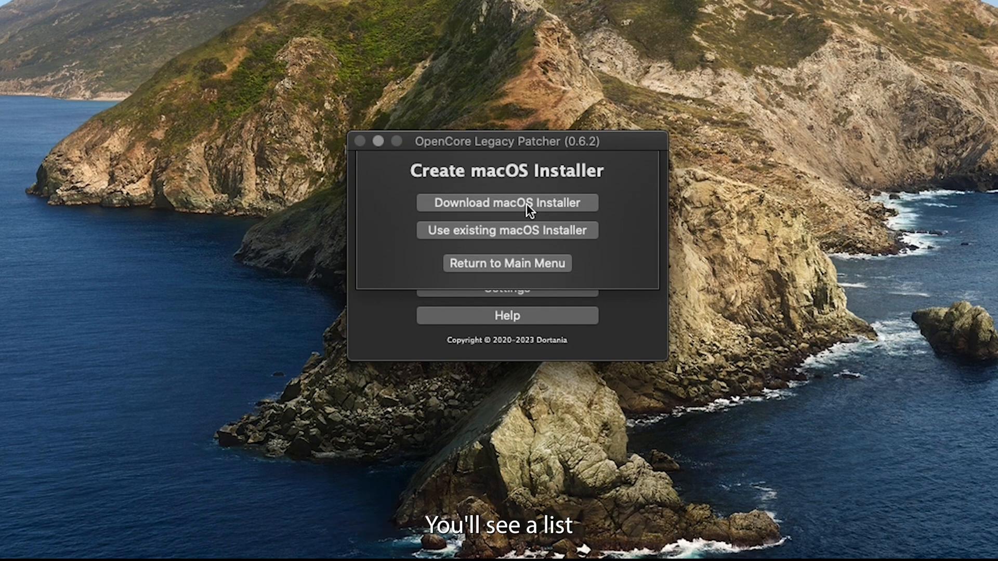
Step: Start Download macOS Installer, then return to the MacBookPro15,1 main menu
{"action": "left_click", "coordinate": [507, 203]}
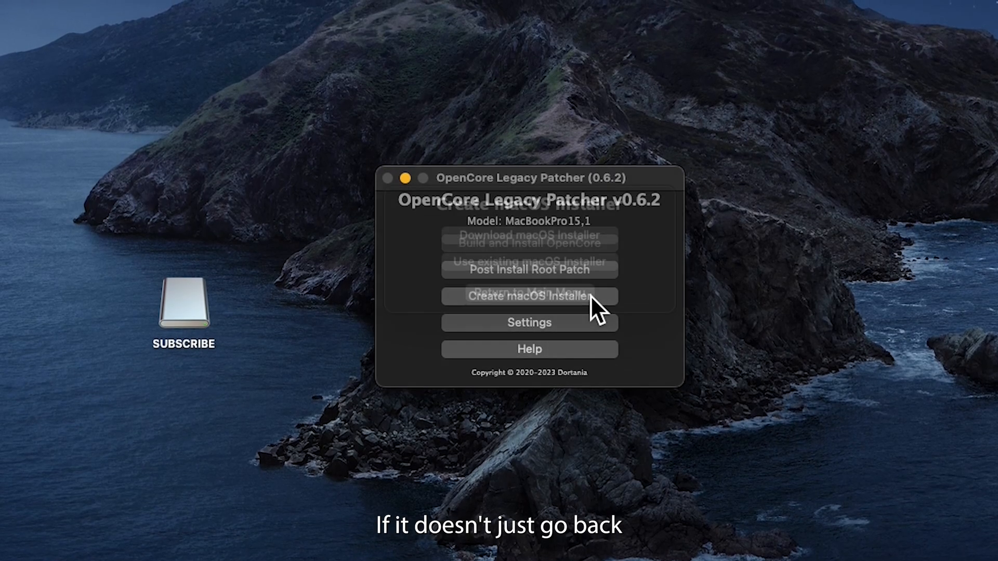
Step: Create the Install macOS Ventura 13.3 installer on the 248.3 GB disk3 drive
{"action": "left_click", "coordinate": [529, 297]}
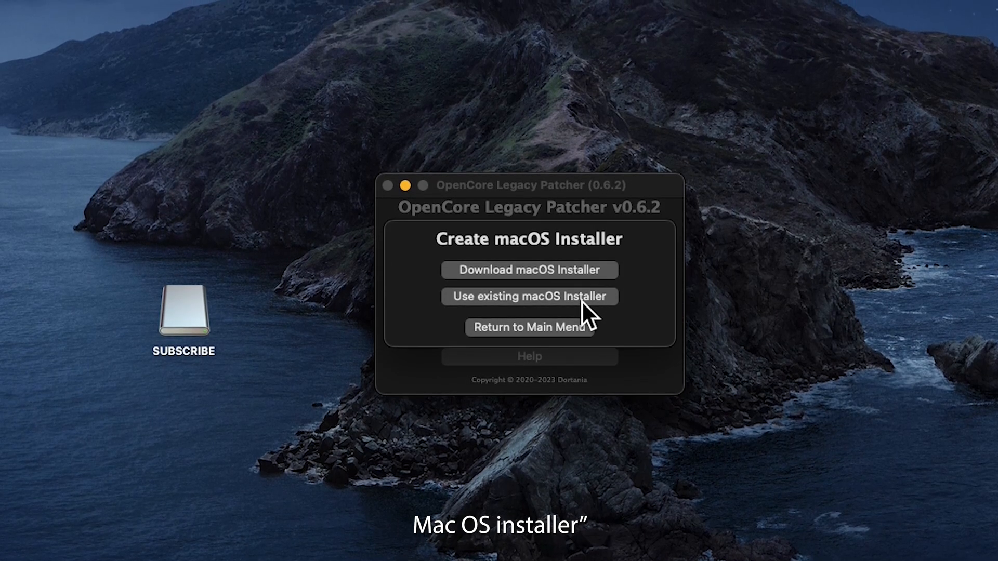
{"action": "left_click", "coordinate": [529, 296]}
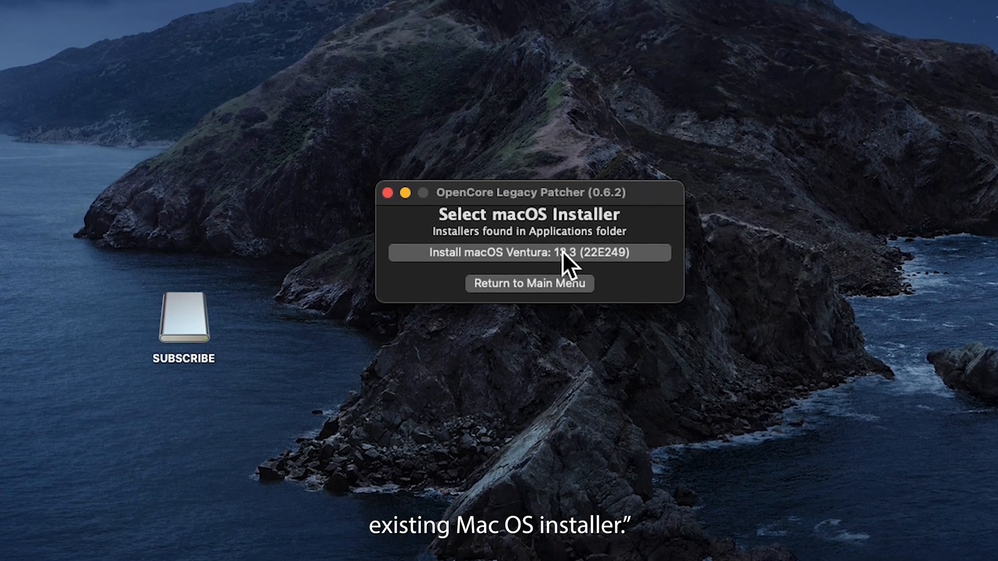
{"action": "left_click", "coordinate": [529, 253]}
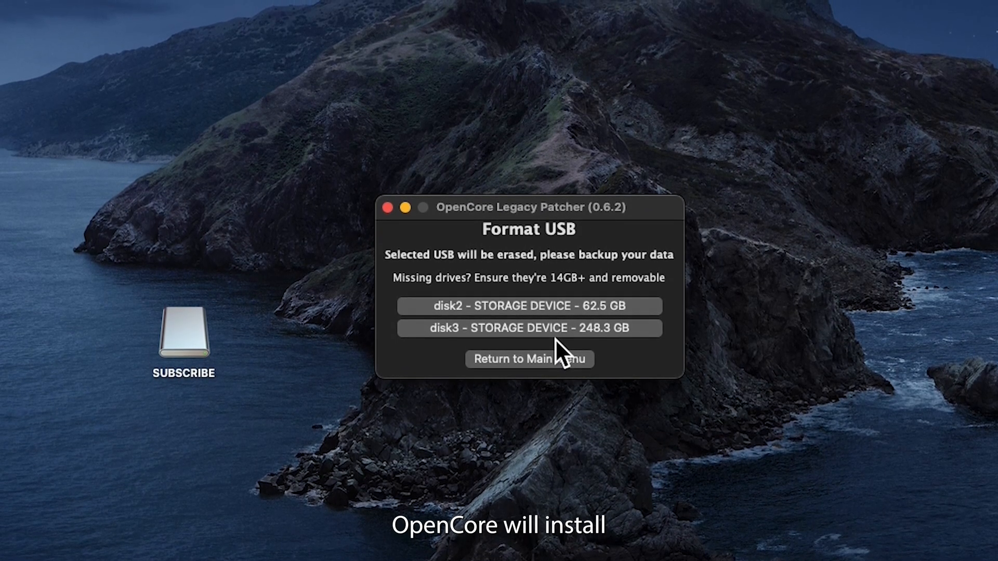
{"action": "mouse_move", "coordinate": [656, 344]}
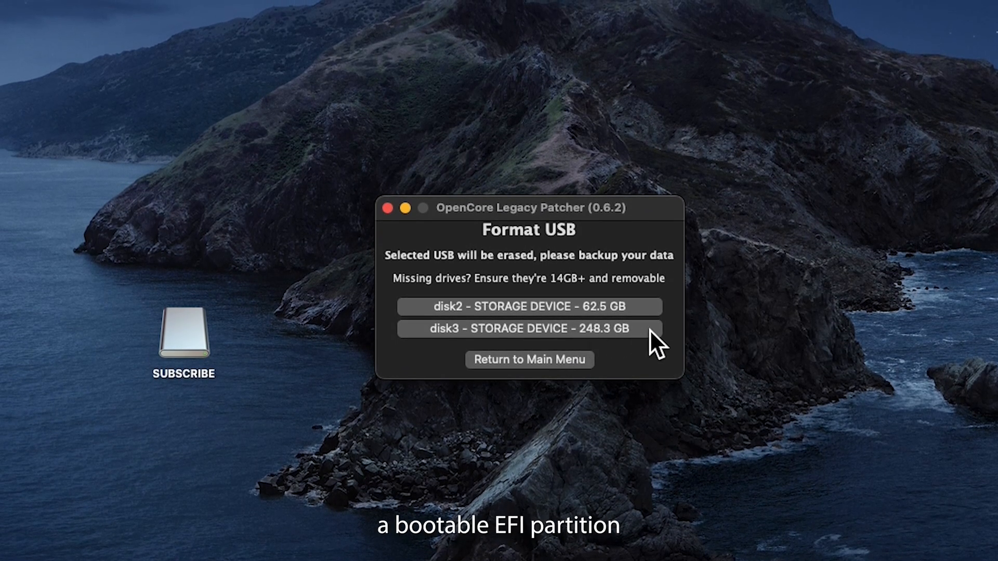
{"action": "left_click", "coordinate": [529, 329]}
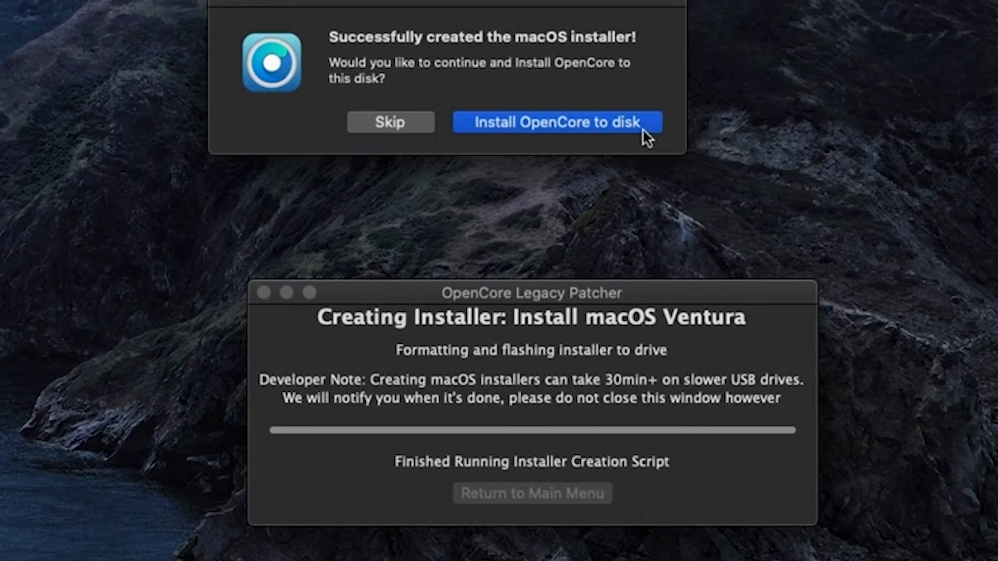
Step: Install OpenCore to the 32.1 GB DataTraveler G2's disk2s1 EFI partition and authorize it
{"action": "left_click", "coordinate": [555, 122]}
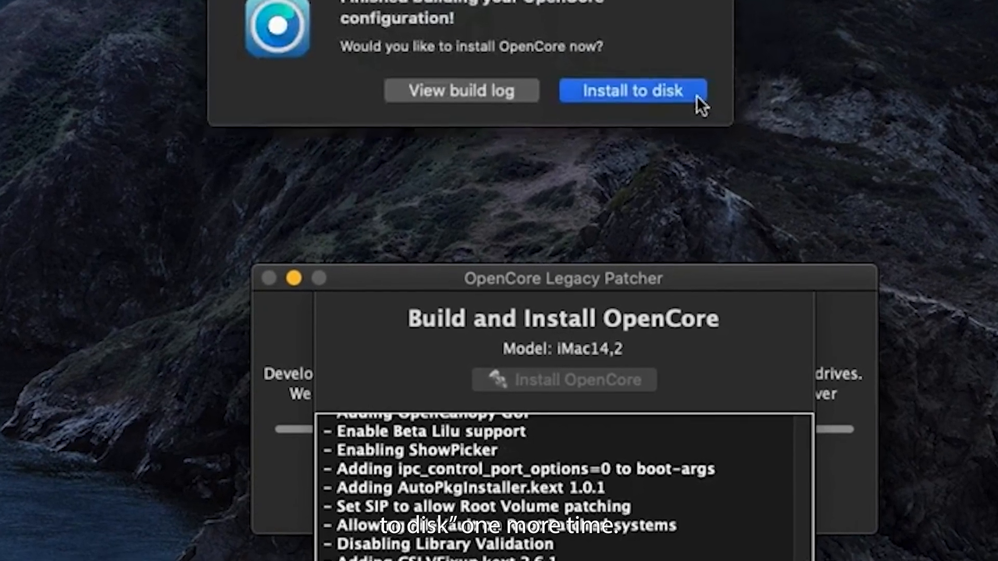
{"action": "left_click", "coordinate": [631, 90]}
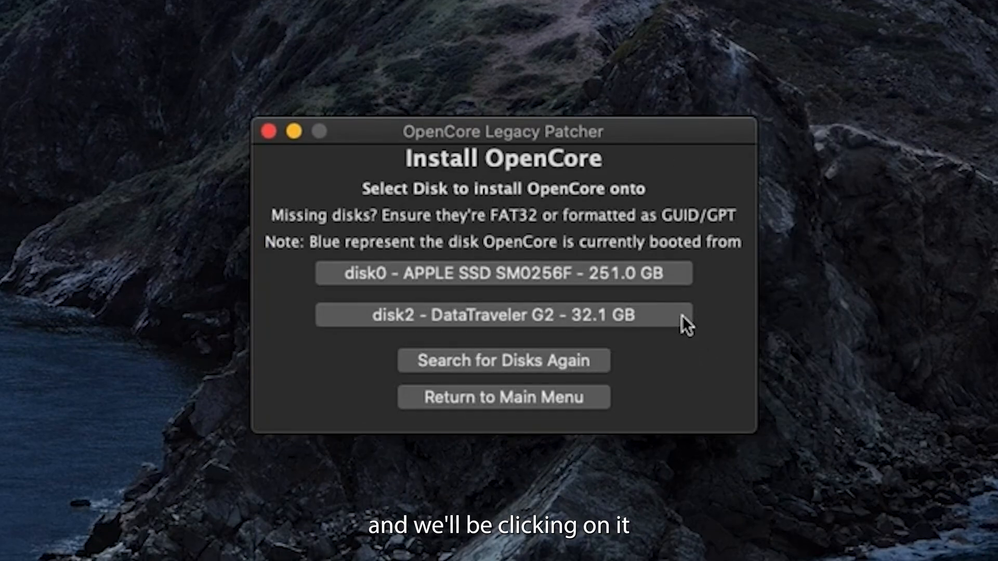
{"action": "left_click", "coordinate": [503, 315]}
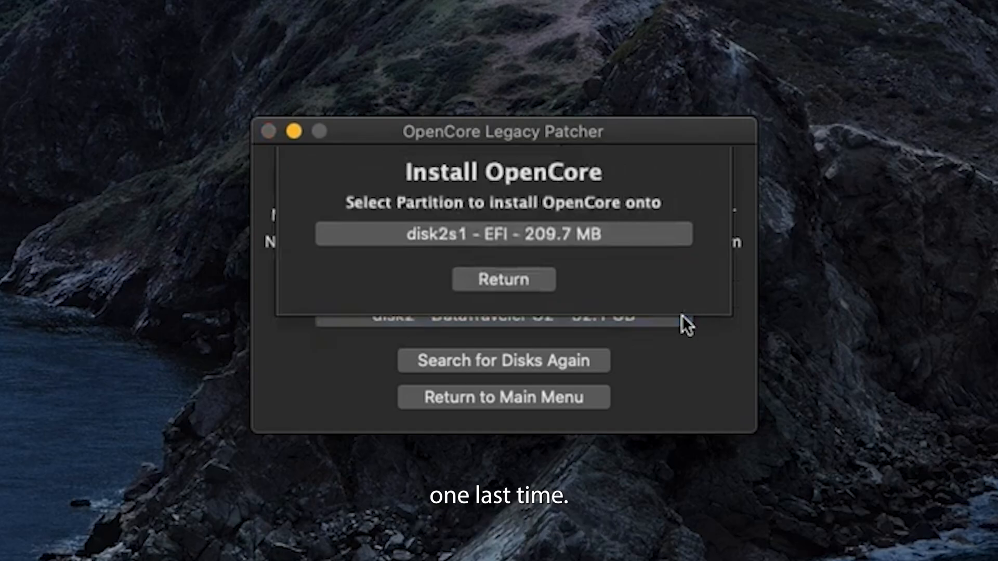
{"action": "mouse_move", "coordinate": [680, 321]}
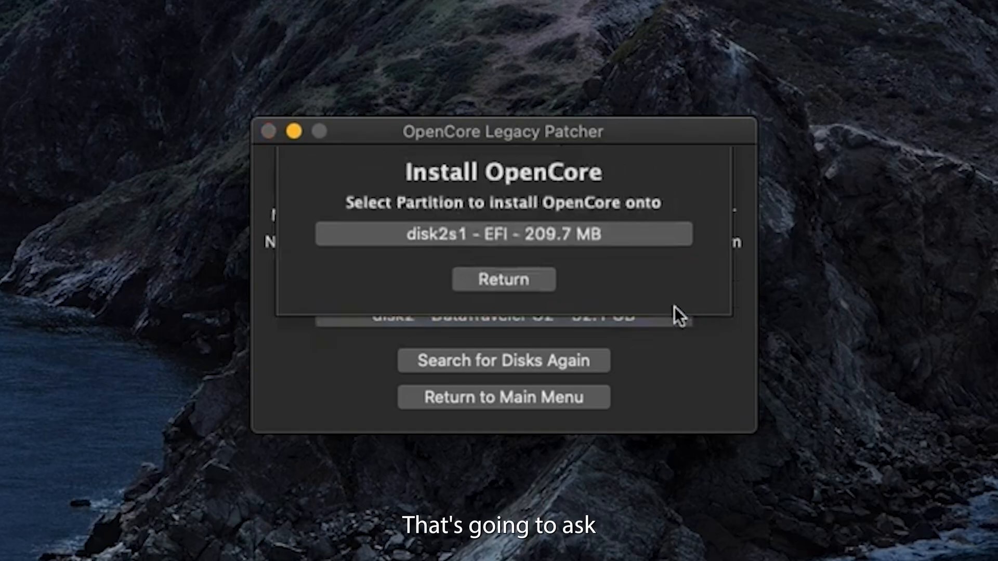
{"action": "left_click", "coordinate": [503, 234]}
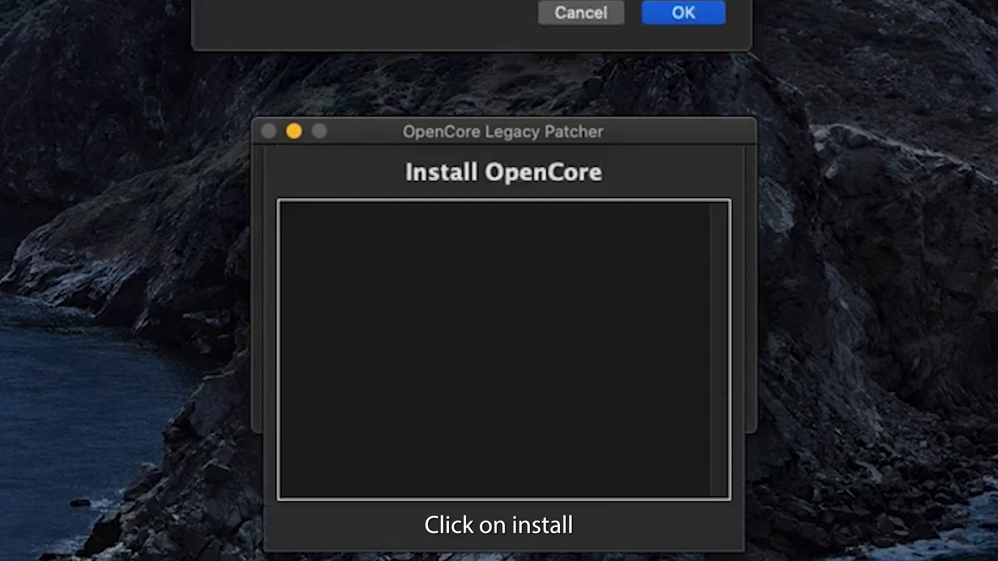
{"action": "left_click", "coordinate": [682, 13]}
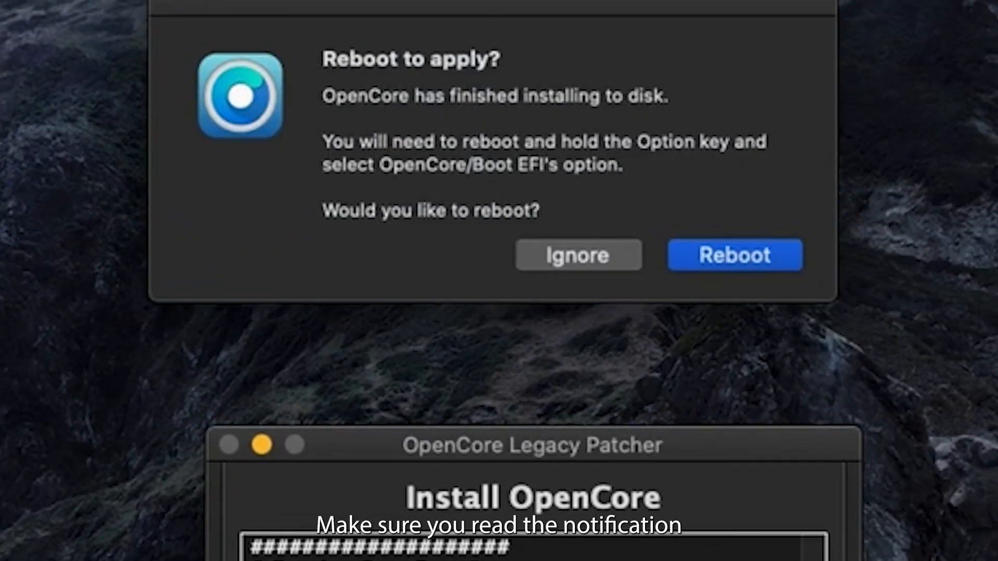
{"action": "mouse_move", "coordinate": [671, 344]}
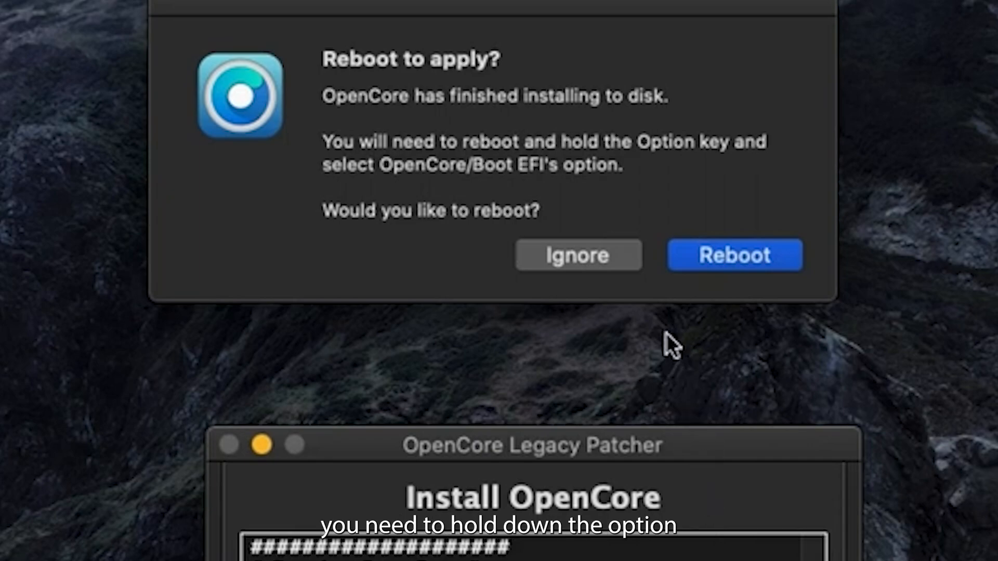
{"action": "mouse_move", "coordinate": [653, 308]}
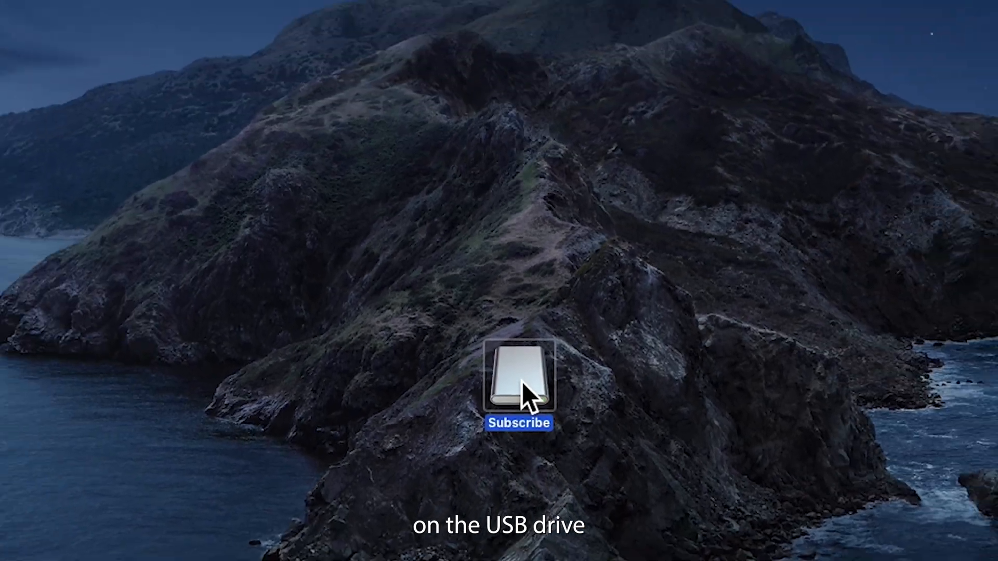
Step: Reboot the Mac to apply OpenCore and reach the startup disk picker
{"action": "double_click", "coordinate": [517, 376]}
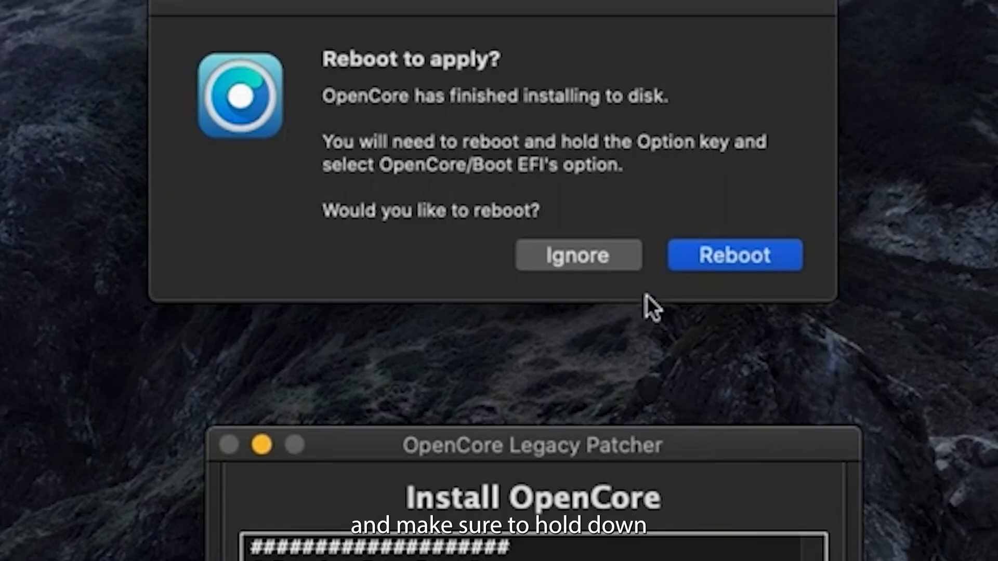
{"action": "left_click", "coordinate": [733, 256]}
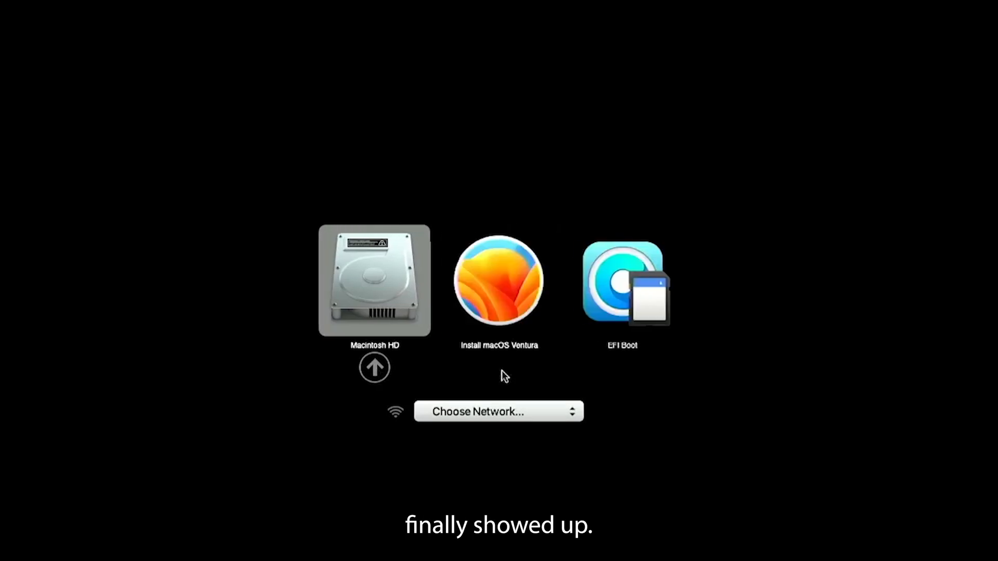
Step: Boot the EFI Boot entry and Install macOS Ventura to reach the recovery screen
{"action": "left_click", "coordinate": [621, 281]}
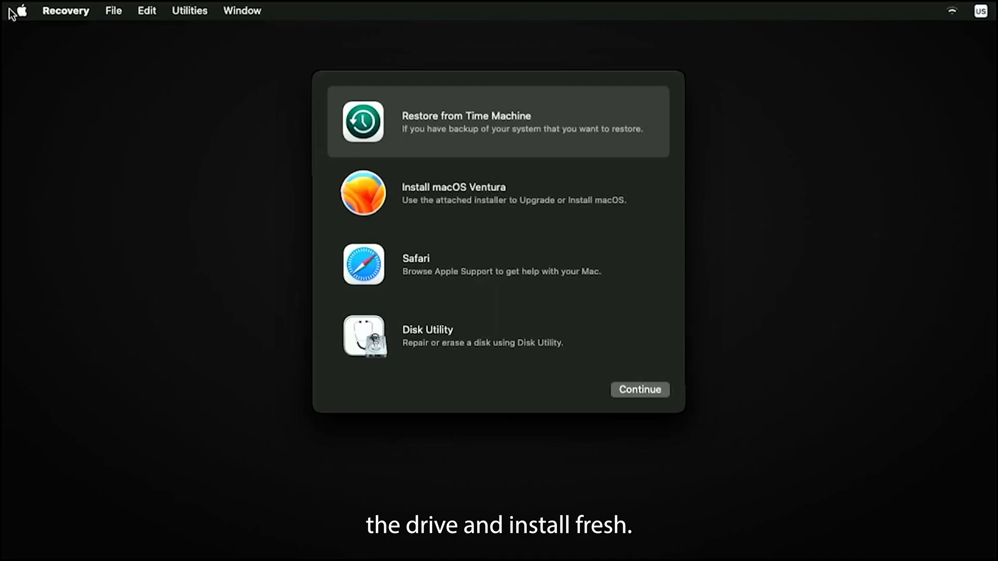
{"action": "mouse_move", "coordinate": [529, 344]}
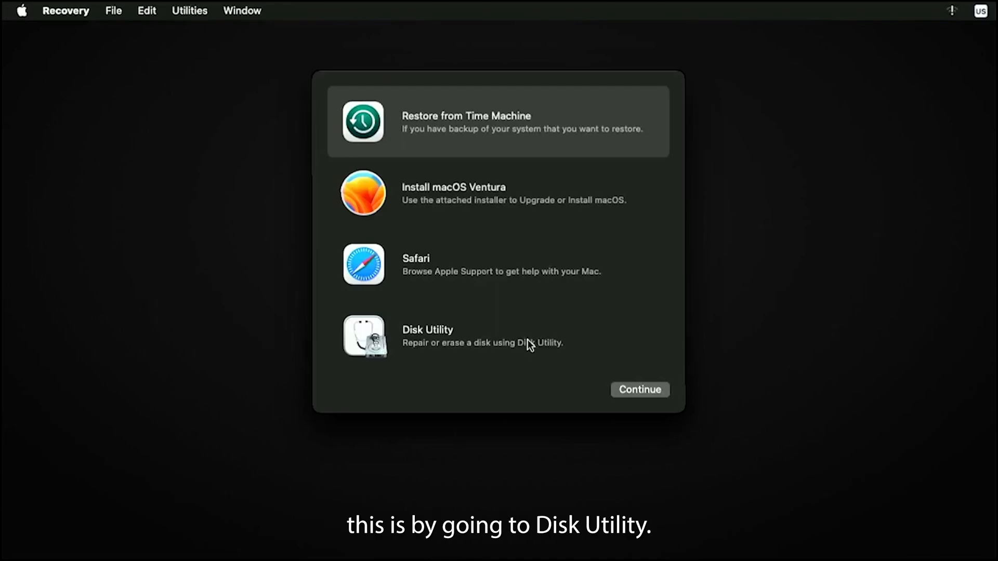
{"action": "mouse_move", "coordinate": [363, 330]}
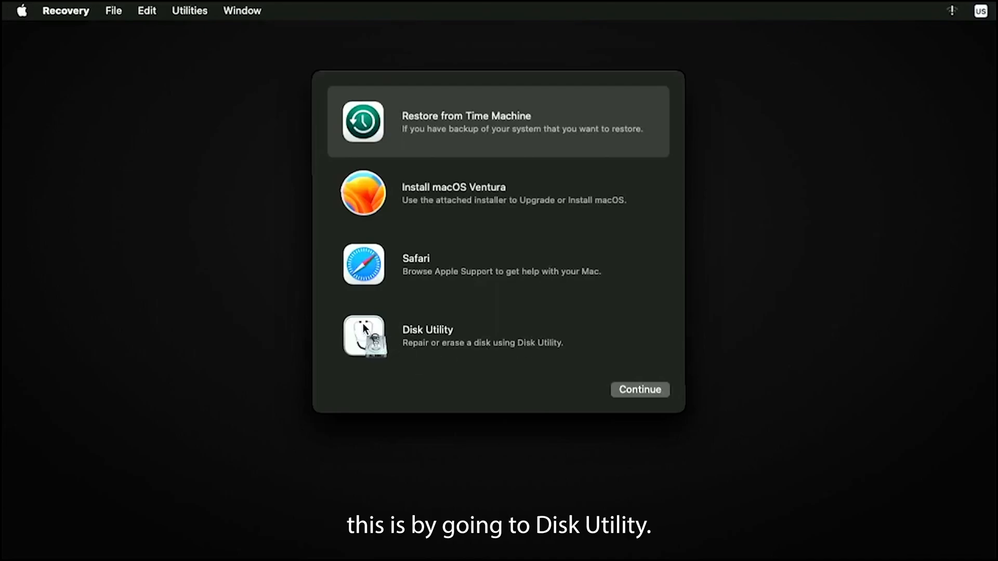
Step: Erase the internal Macintosh HD volume group as a fresh APFS volume in Disk Utility
{"action": "left_click", "coordinate": [498, 336]}
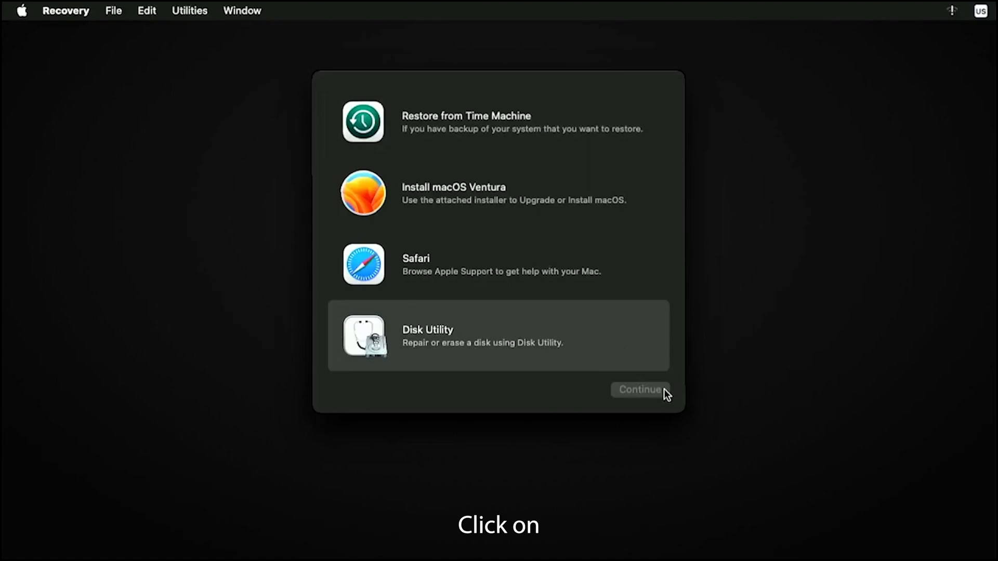
{"action": "left_click", "coordinate": [639, 389]}
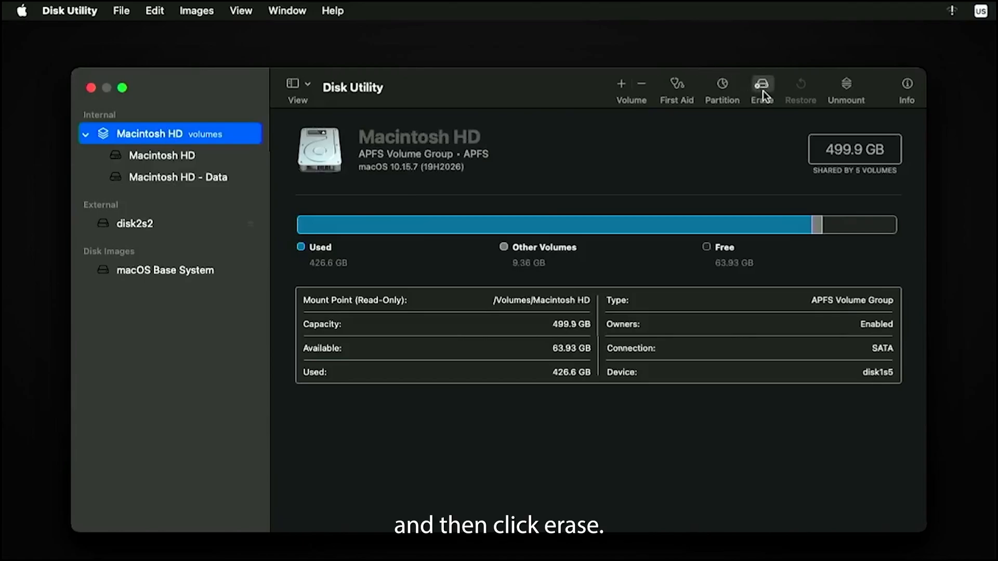
{"action": "left_click", "coordinate": [762, 85]}
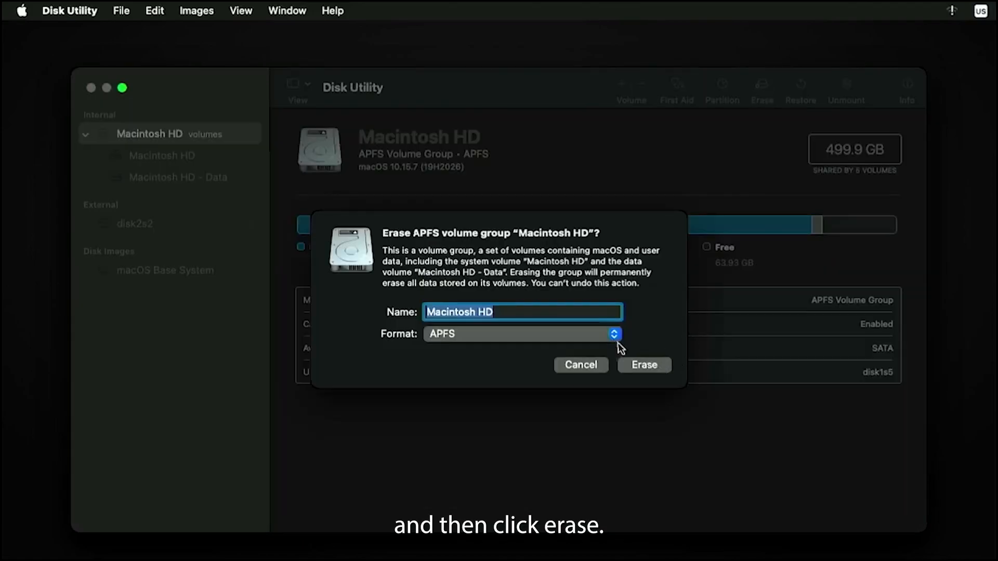
{"action": "left_click", "coordinate": [642, 365]}
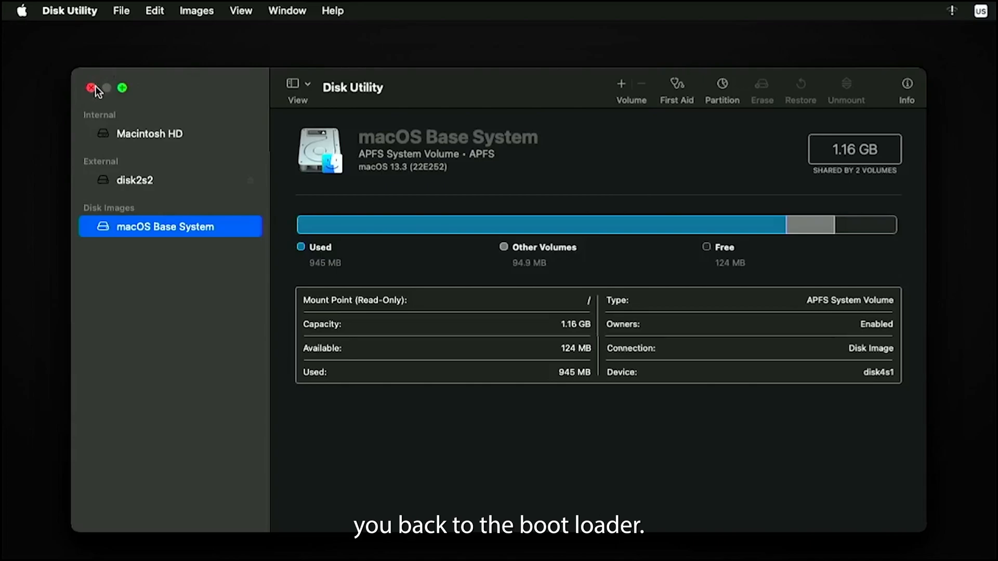
Step: Leave Disk Utility and launch the Install macOS Ventura installer from Recovery
{"action": "left_click", "coordinate": [91, 88]}
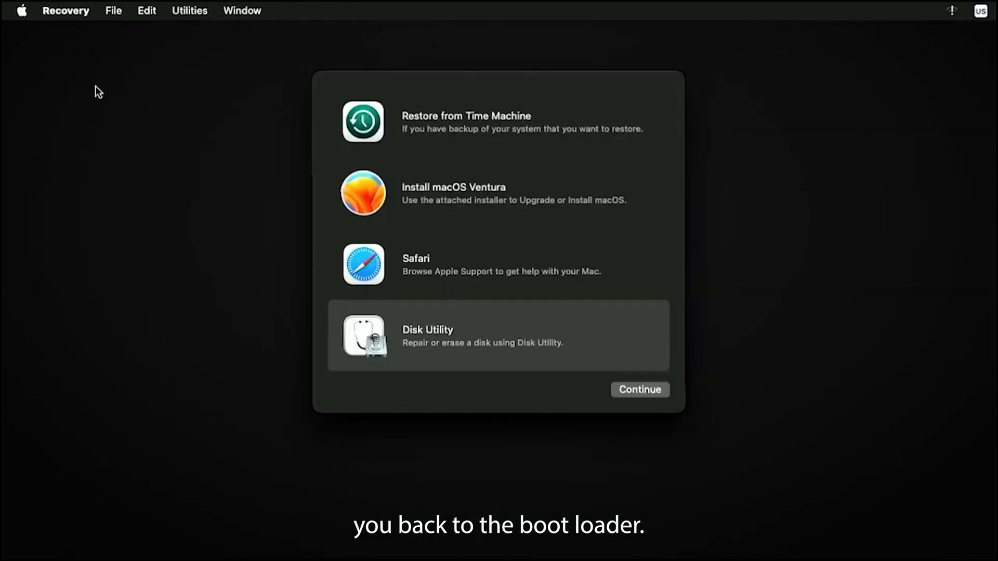
{"action": "mouse_move", "coordinate": [566, 234]}
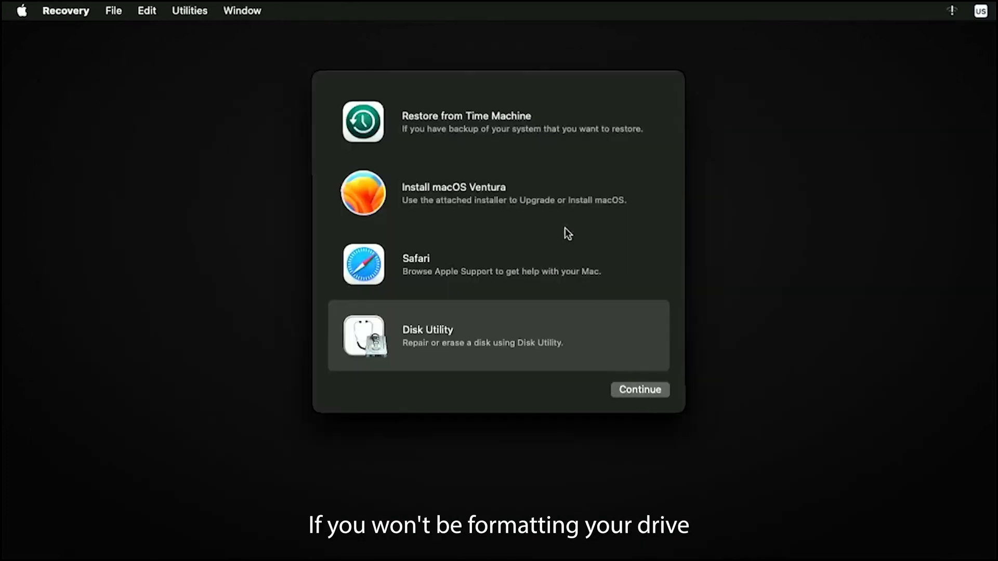
{"action": "left_click", "coordinate": [497, 193]}
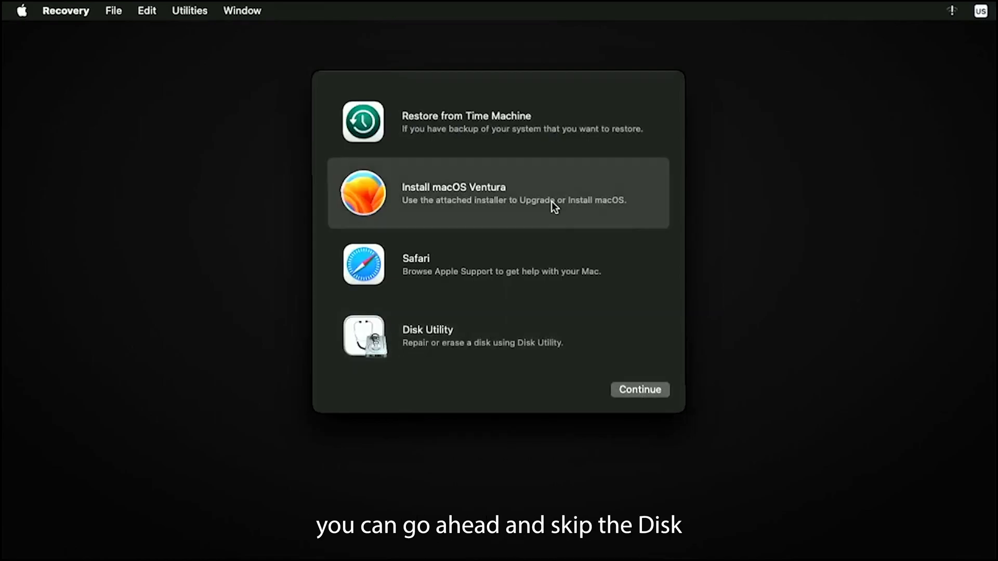
{"action": "mouse_move", "coordinate": [715, 361]}
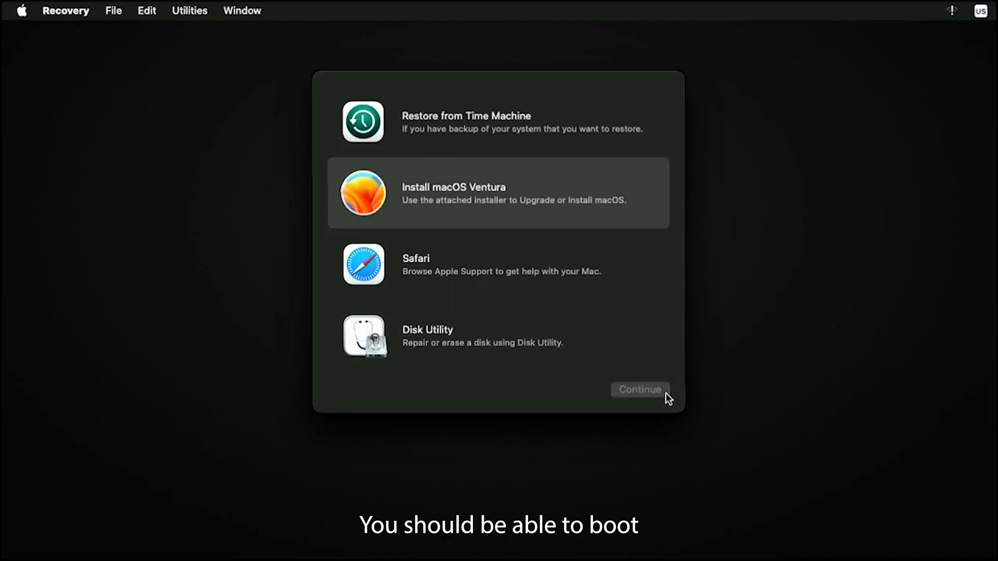
{"action": "left_click", "coordinate": [639, 388]}
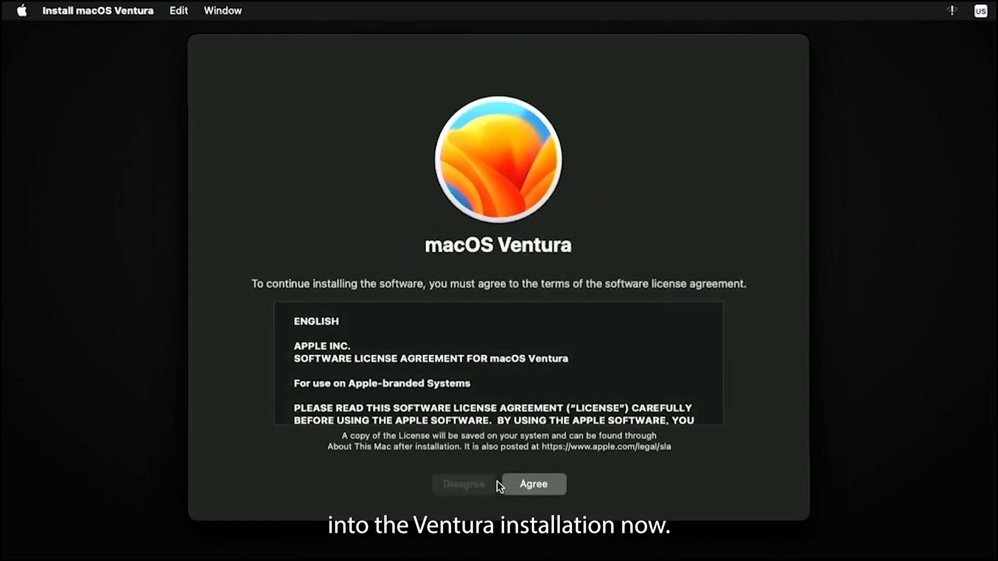
Step: Accept the Ventura license and choose Macintosh HD as the install disk
{"action": "left_click", "coordinate": [532, 483]}
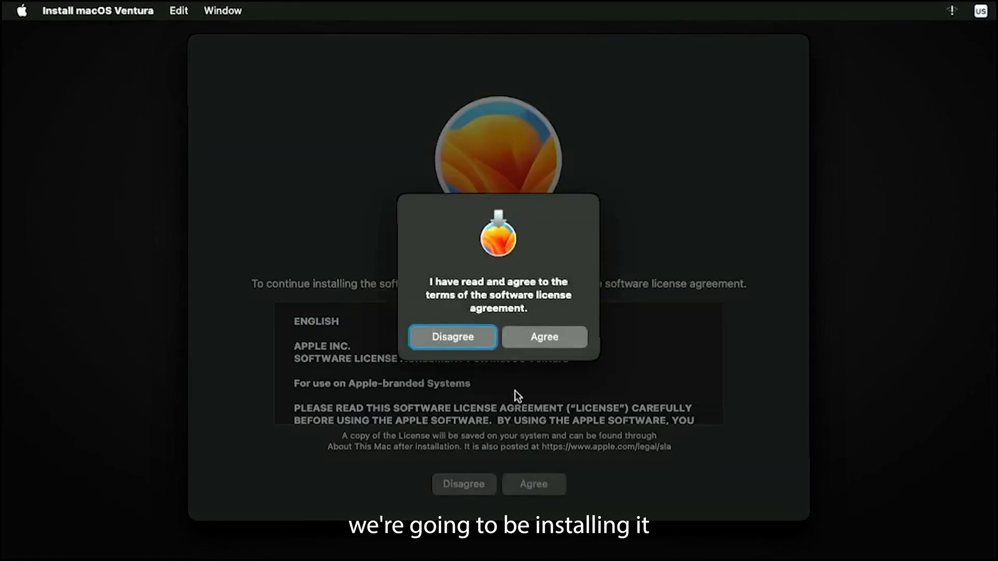
{"action": "left_click", "coordinate": [544, 337]}
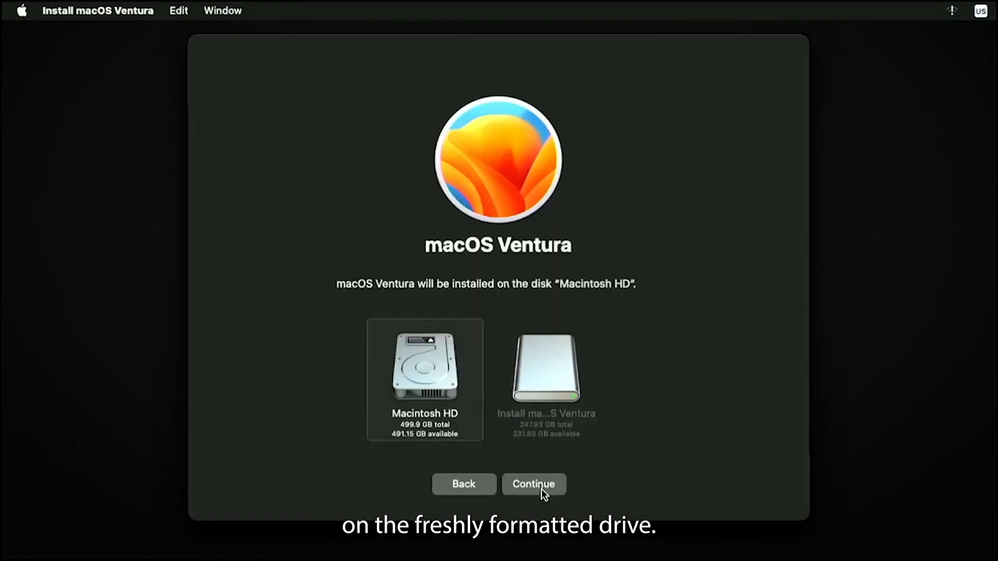
{"action": "left_click", "coordinate": [533, 483]}
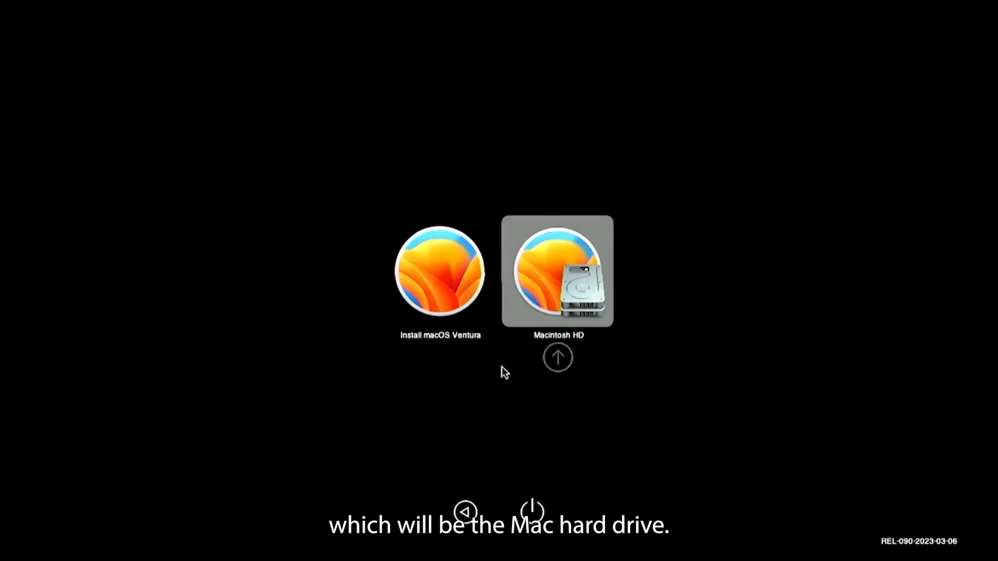
Step: Boot the newly installed Macintosh HD and accept United States, skipping accessibility and the privacy notice
{"action": "double_click", "coordinate": [557, 270]}
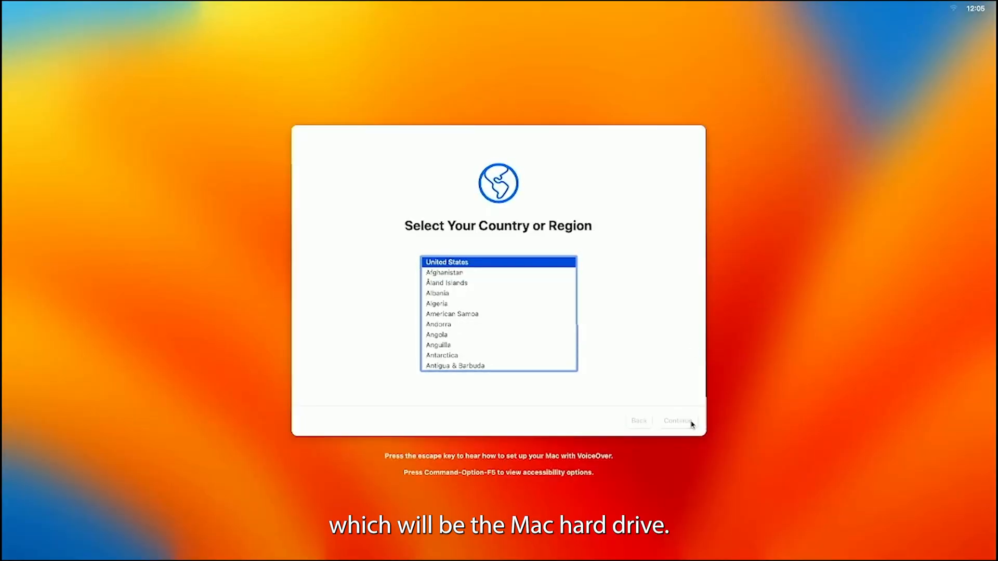
{"action": "left_click", "coordinate": [676, 421]}
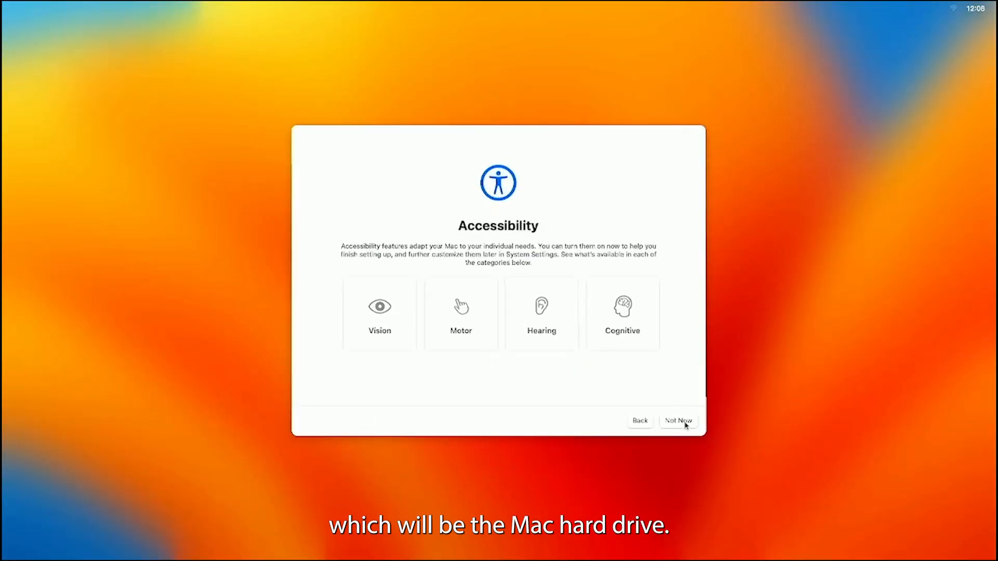
{"action": "left_click", "coordinate": [677, 421]}
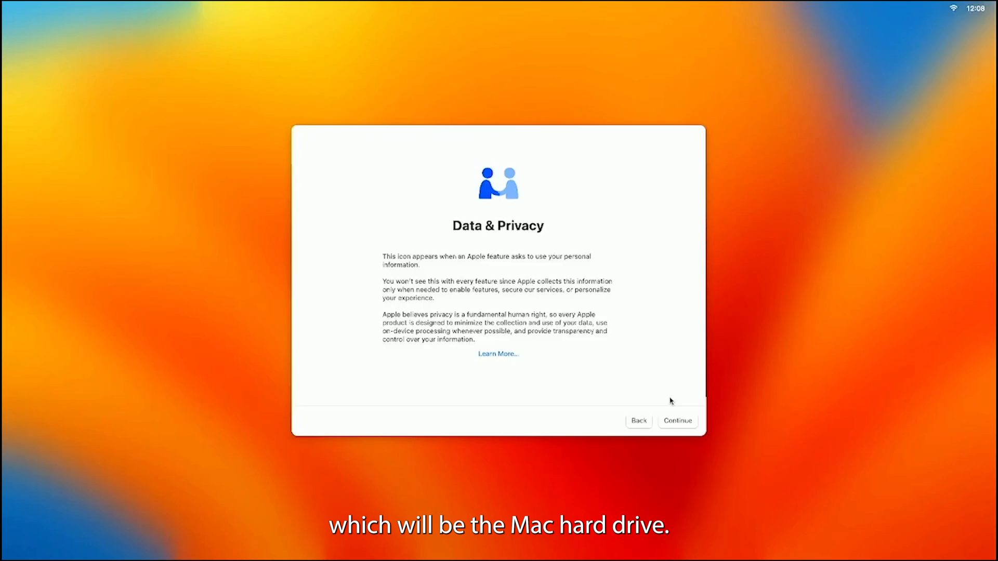
{"action": "left_click", "coordinate": [676, 421]}
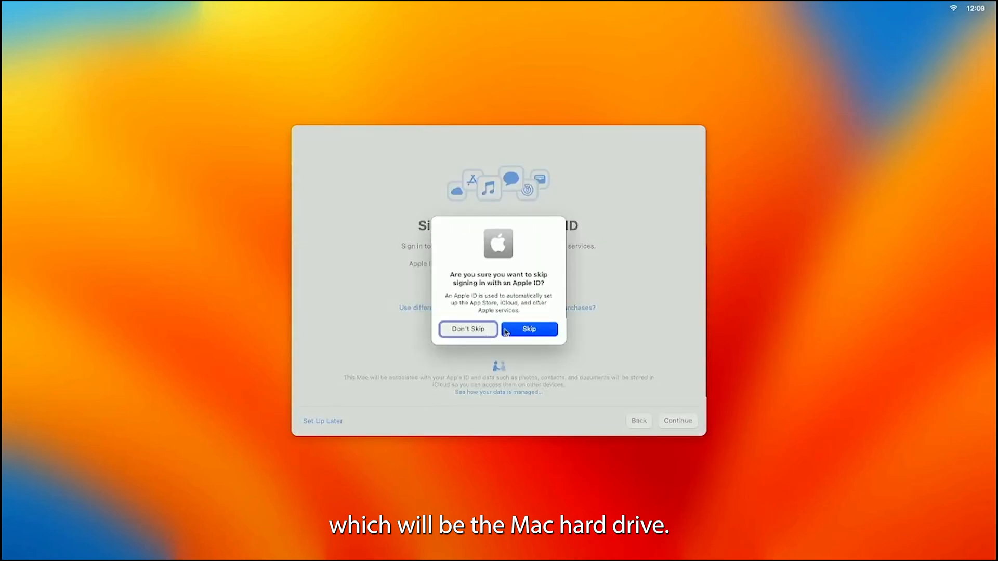
Step: Skip Apple ID sign-in, decline Location Services and finish setup with the Auto appearance
{"action": "left_click", "coordinate": [528, 330]}
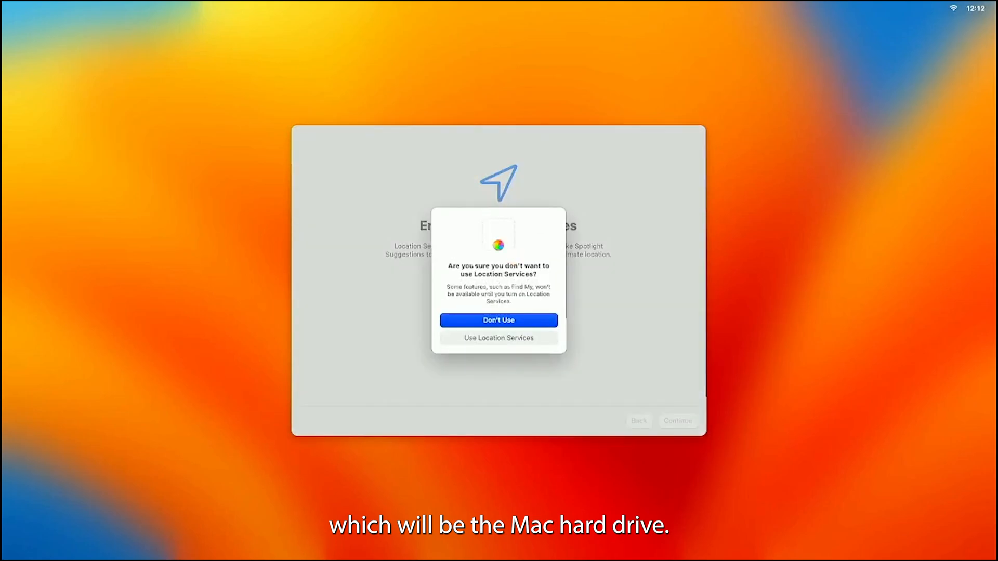
{"action": "left_click", "coordinate": [498, 320]}
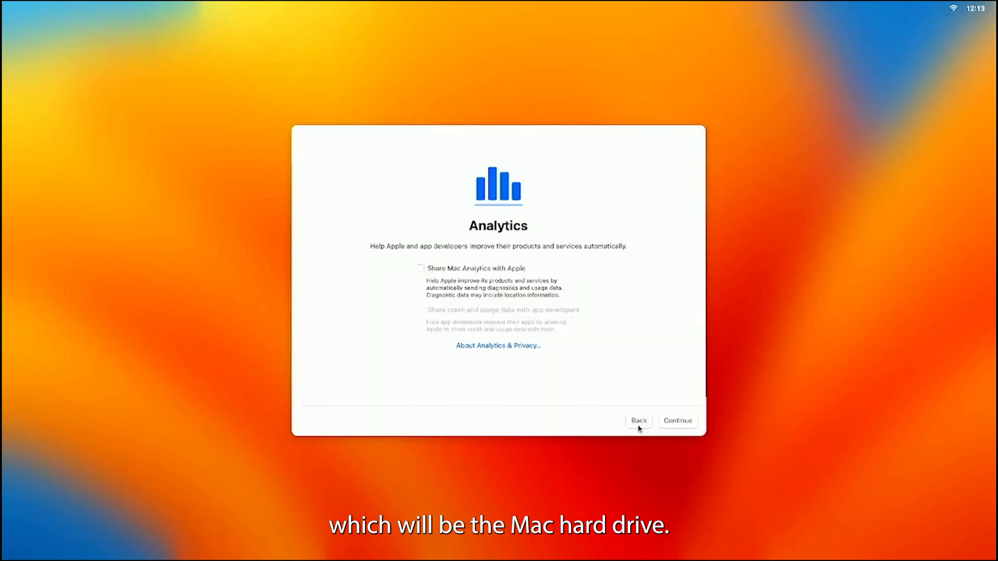
{"action": "left_click", "coordinate": [676, 421]}
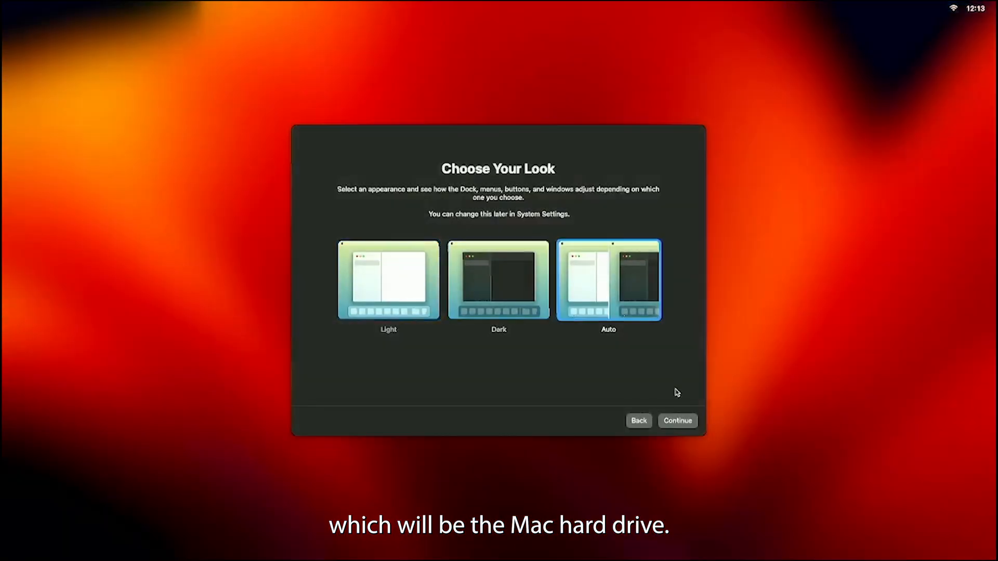
{"action": "left_click", "coordinate": [677, 421]}
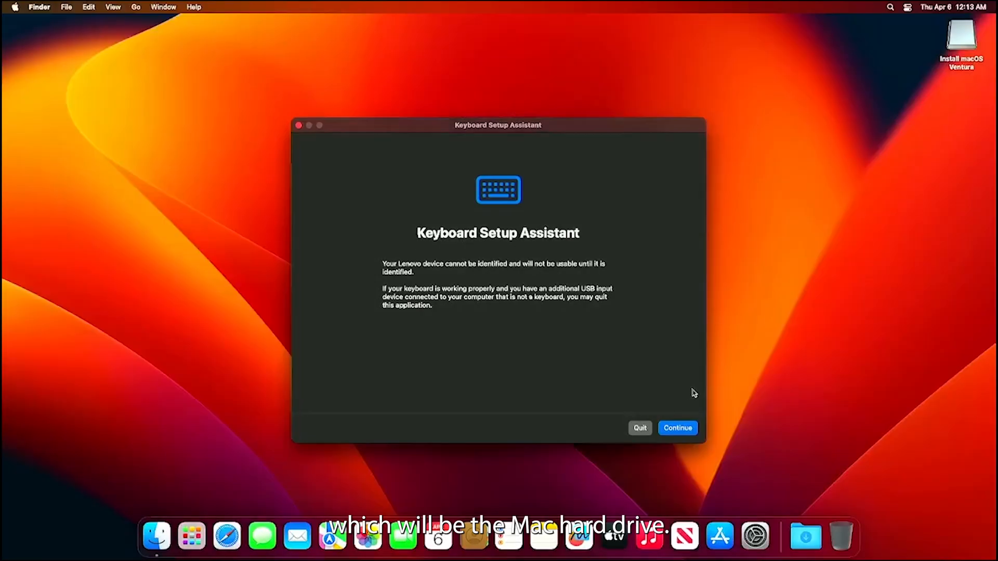
Step: Dismiss Keyboard Setup Assistant, launch the patcher and choose Install to disk for the built Macmini6,1 OpenCore
{"action": "left_click", "coordinate": [677, 427]}
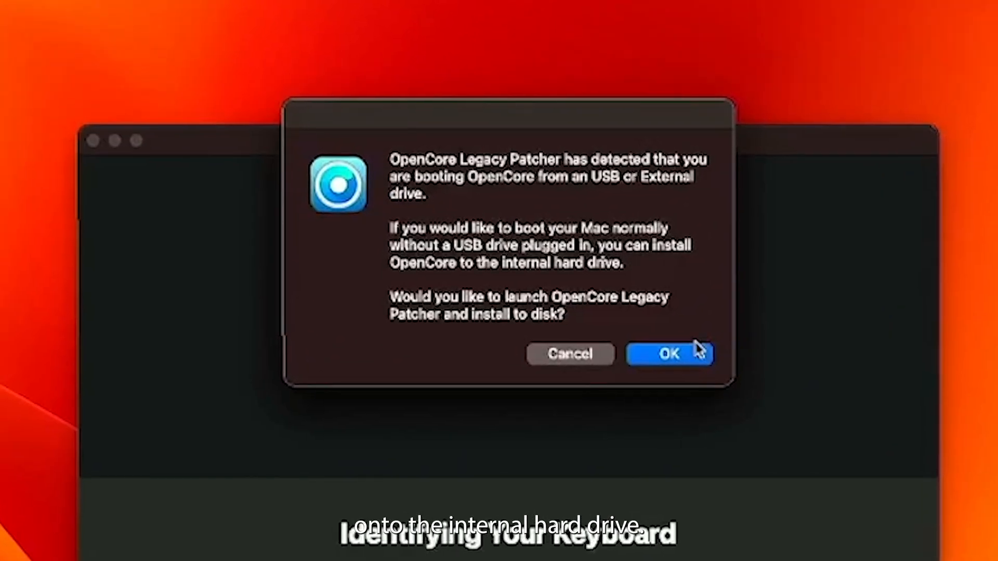
{"action": "mouse_move", "coordinate": [700, 373]}
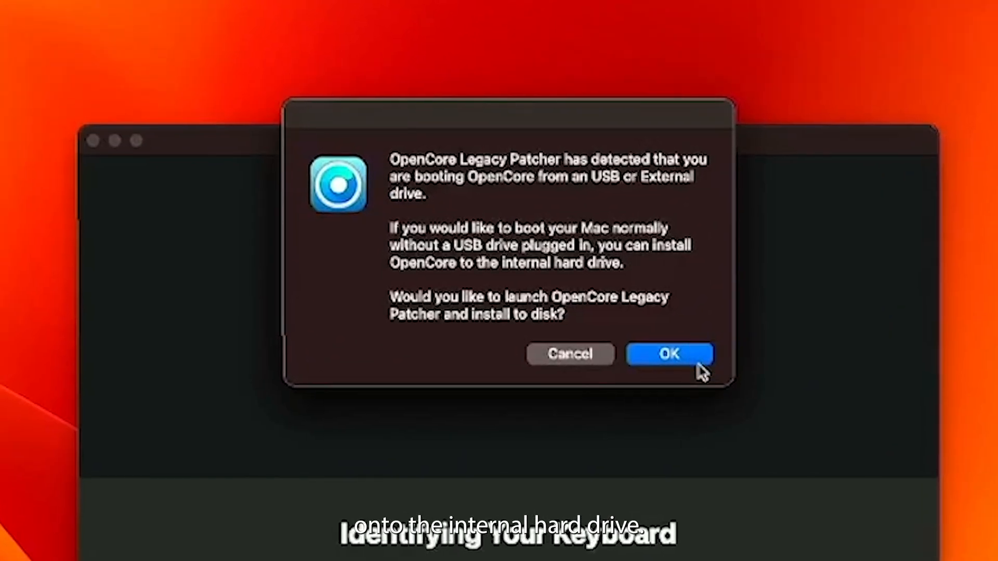
{"action": "mouse_move", "coordinate": [700, 368]}
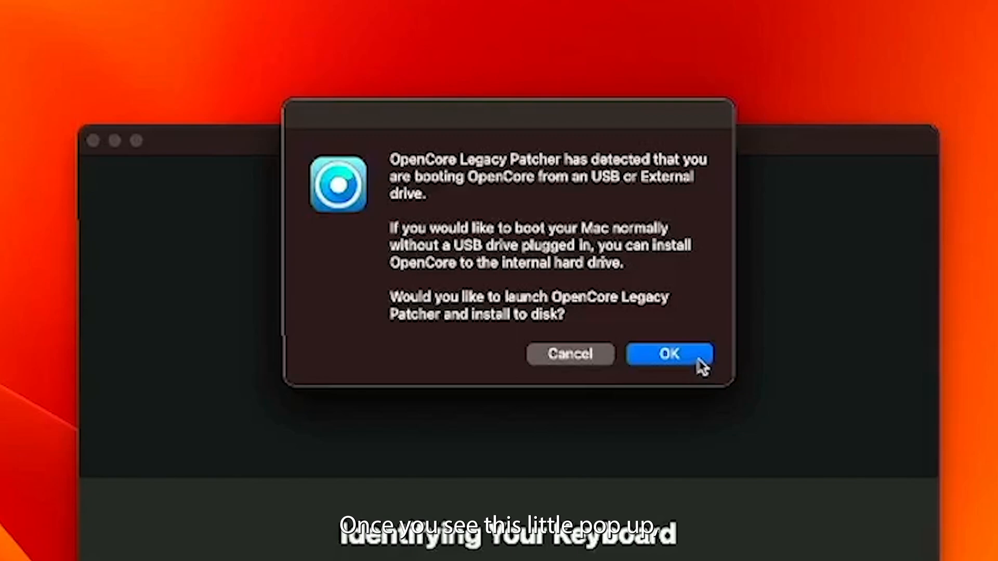
{"action": "left_click", "coordinate": [668, 353]}
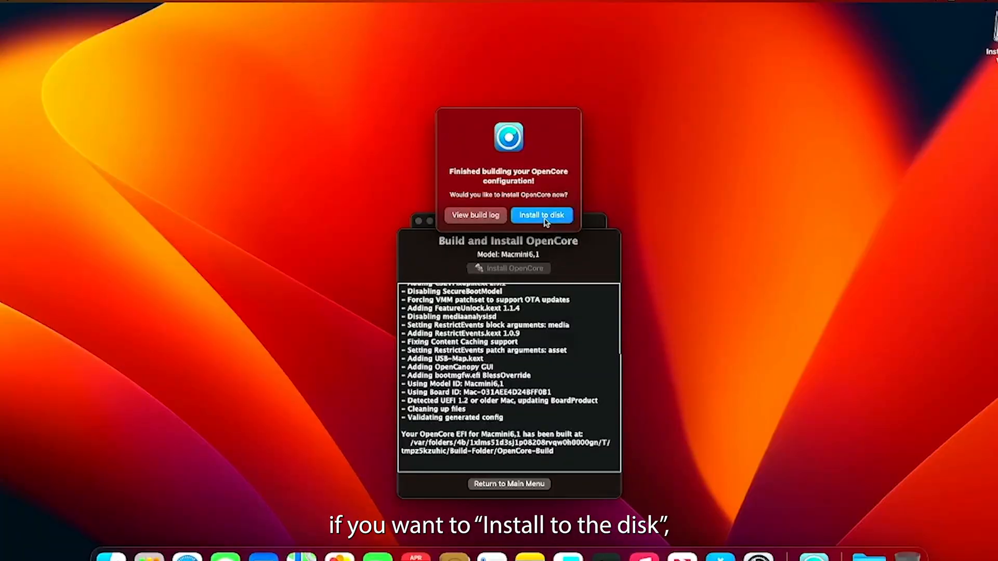
{"action": "left_click", "coordinate": [541, 215]}
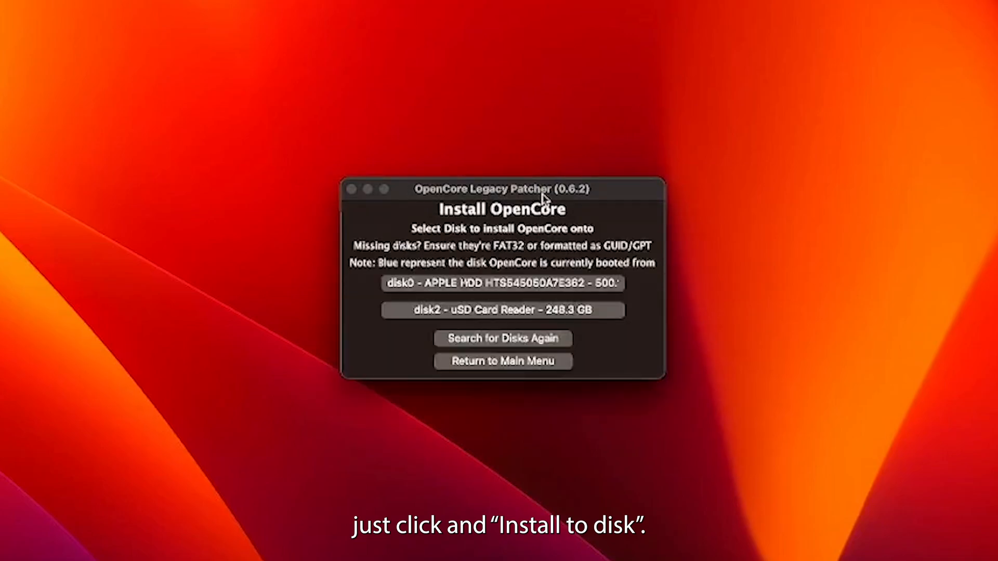
{"action": "mouse_move", "coordinate": [477, 157]}
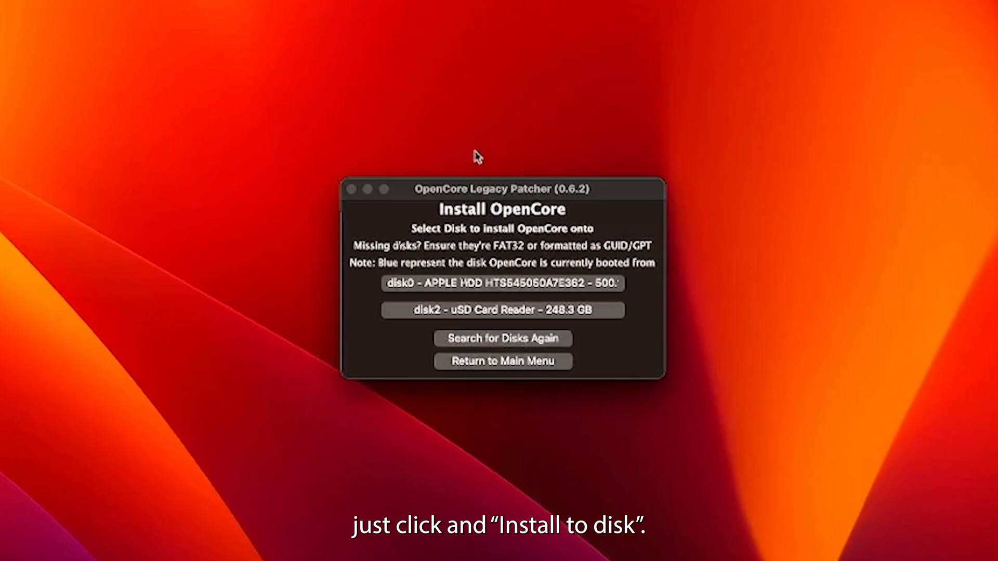
{"action": "mouse_move", "coordinate": [485, 285]}
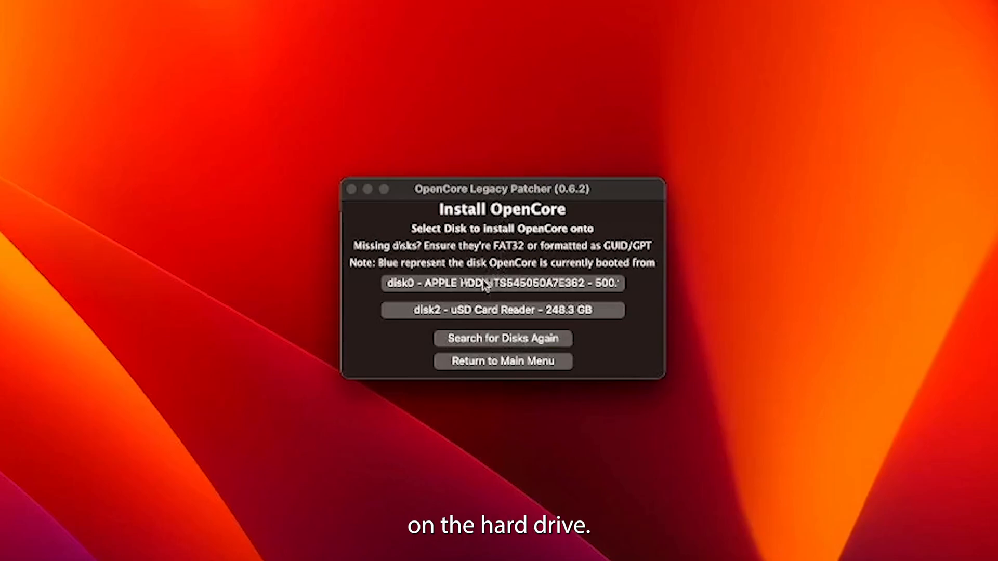
Step: Install OpenCore onto the internal drive's disk0s1 EFI partition, authorising with the admin password
{"action": "left_click", "coordinate": [501, 282]}
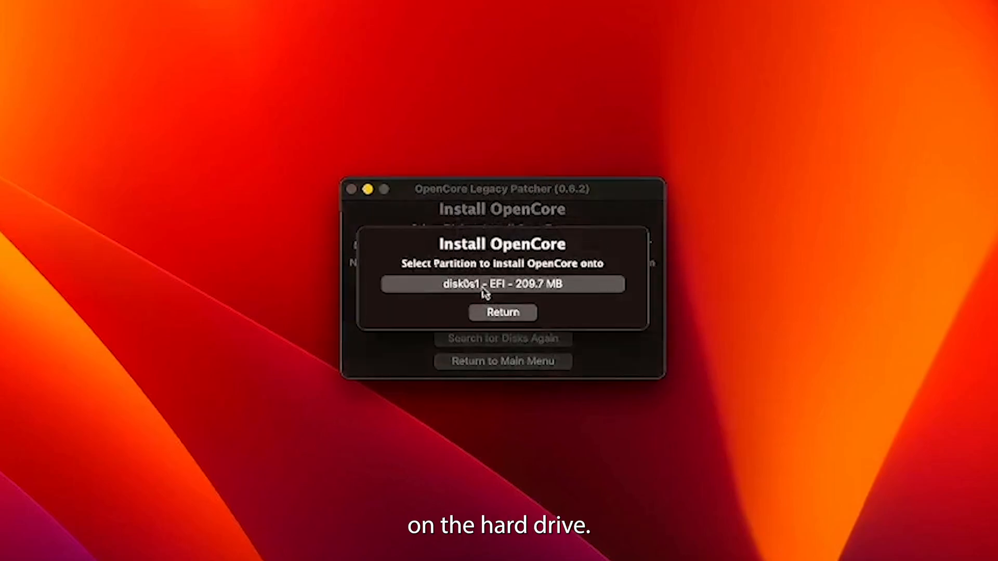
{"action": "left_click", "coordinate": [502, 285]}
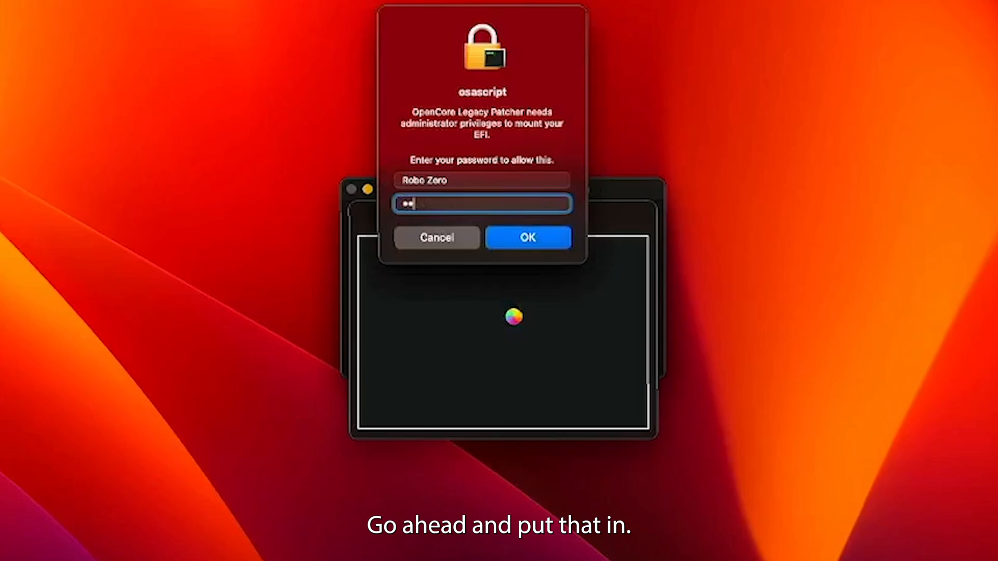
{"action": "type", "text": "password"}
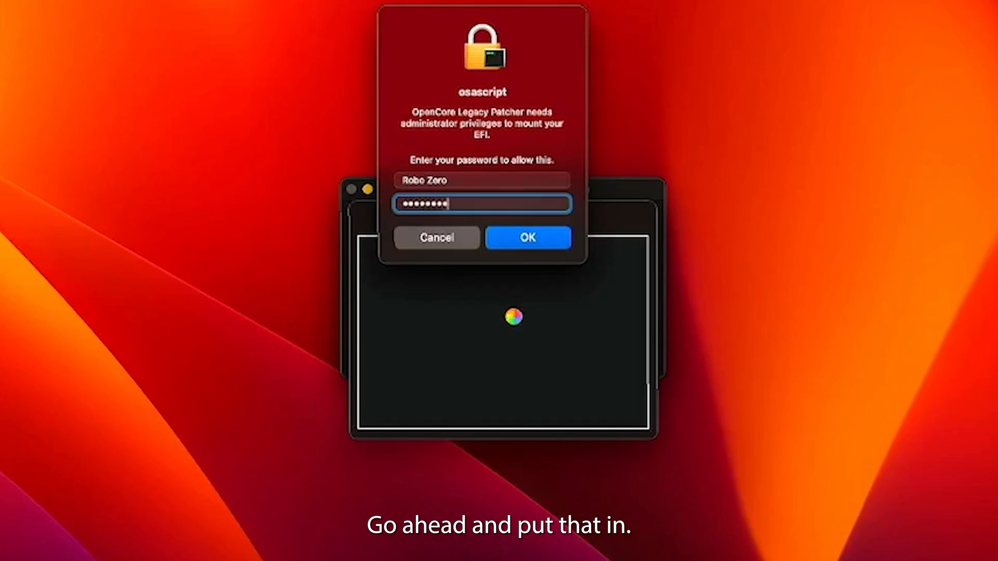
{"action": "left_click", "coordinate": [527, 237]}
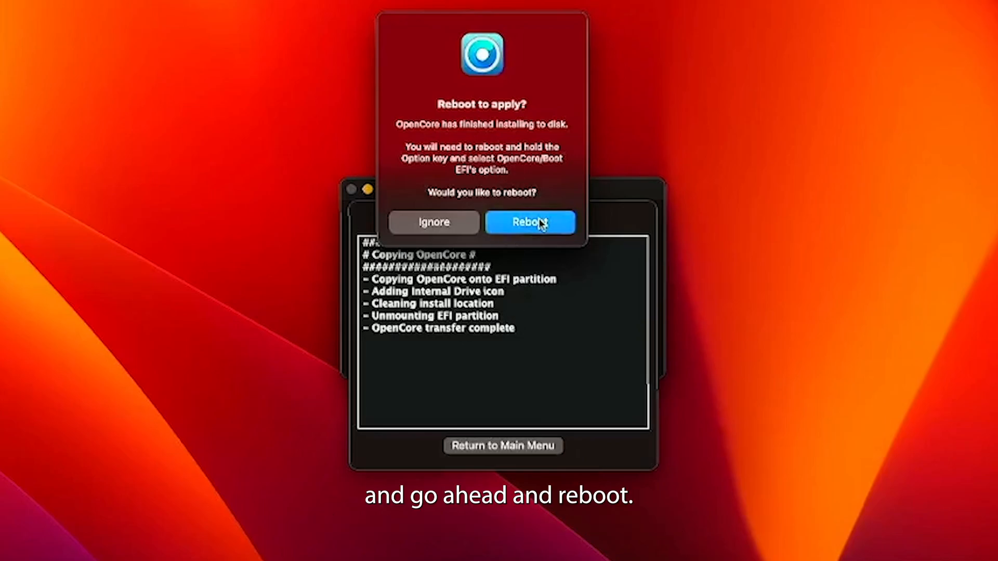
Step: Reboot and confirm restarting the computer to apply the new OpenCore install
{"action": "left_click", "coordinate": [530, 223]}
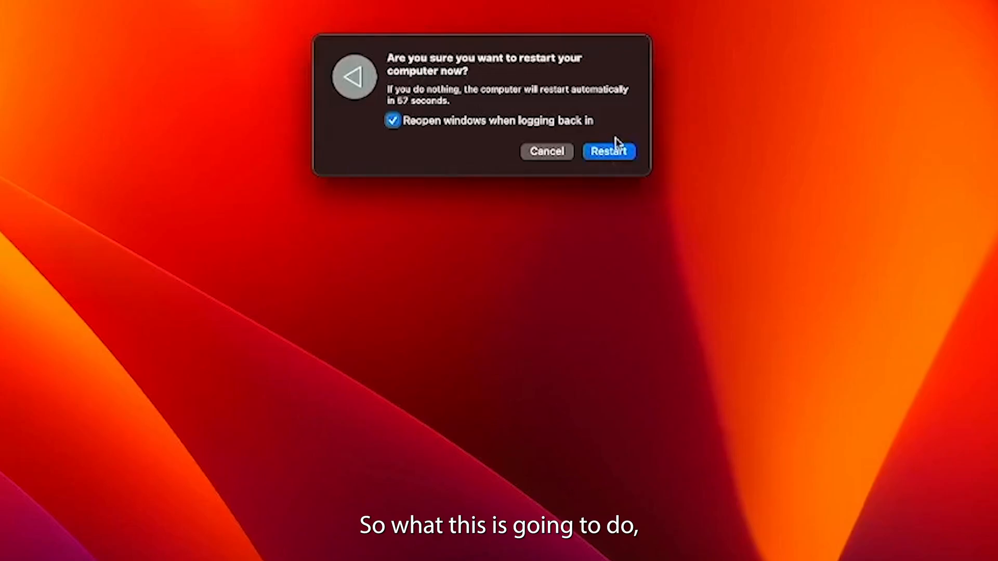
{"action": "left_click", "coordinate": [608, 152]}
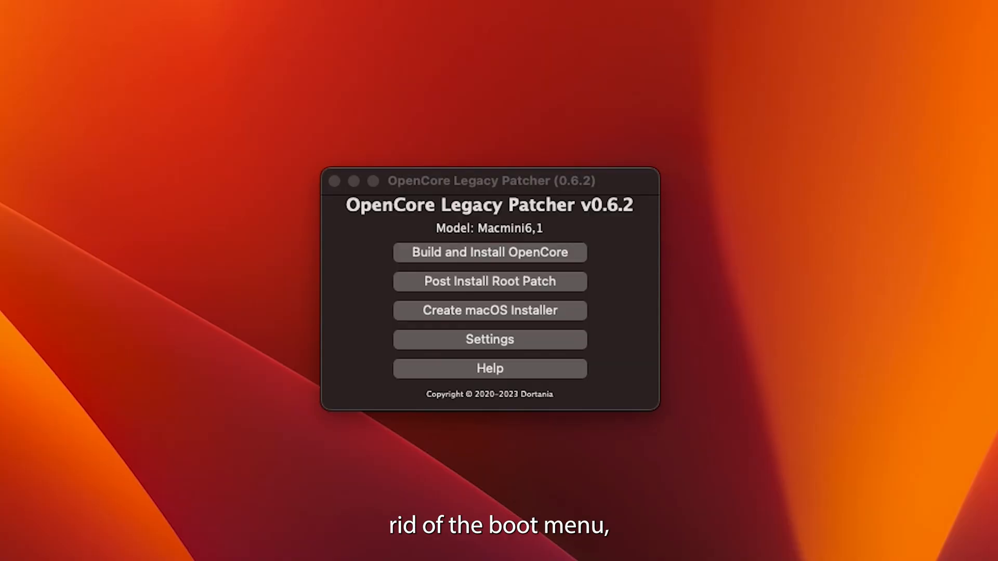
{"action": "mouse_move", "coordinate": [534, 349]}
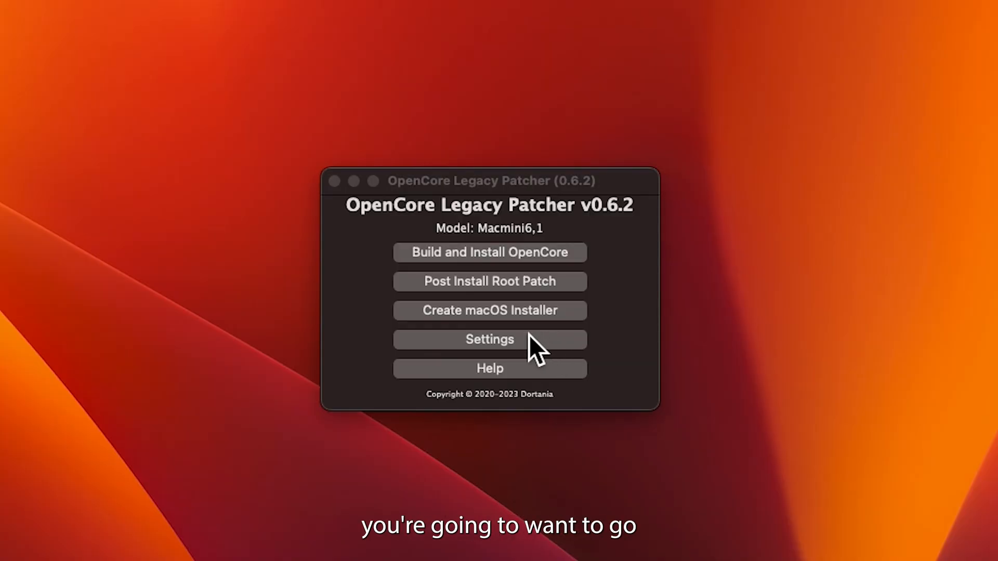
{"action": "mouse_move", "coordinate": [544, 357]}
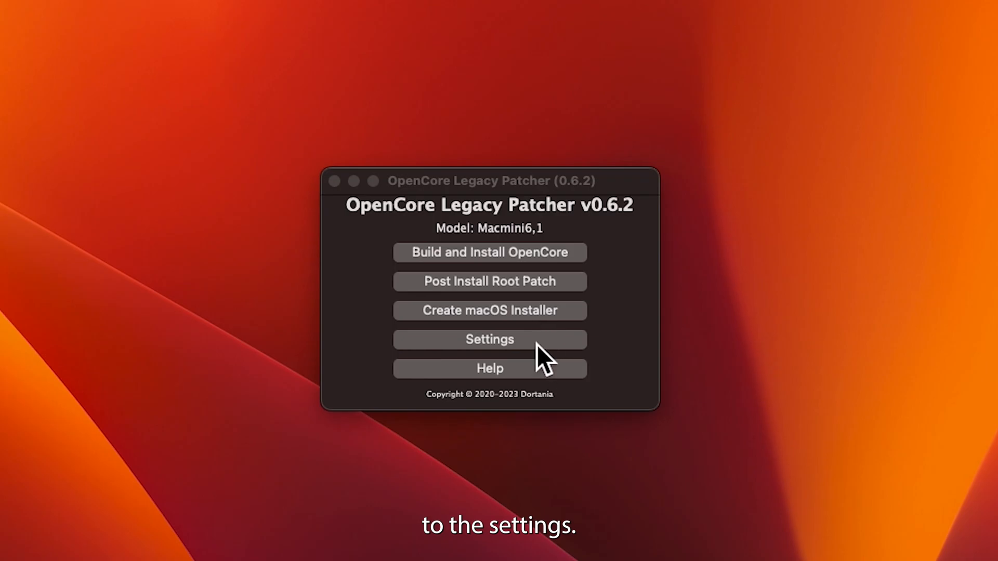
Step: Turn off Show Boot Picker in the patcher settings and return to the main menu
{"action": "left_click", "coordinate": [490, 339]}
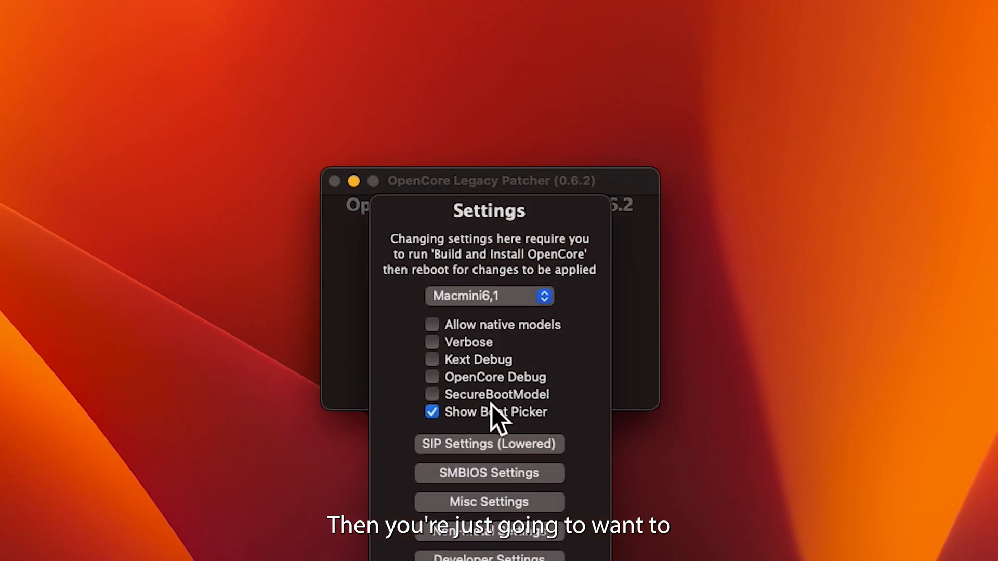
{"action": "left_click", "coordinate": [432, 412]}
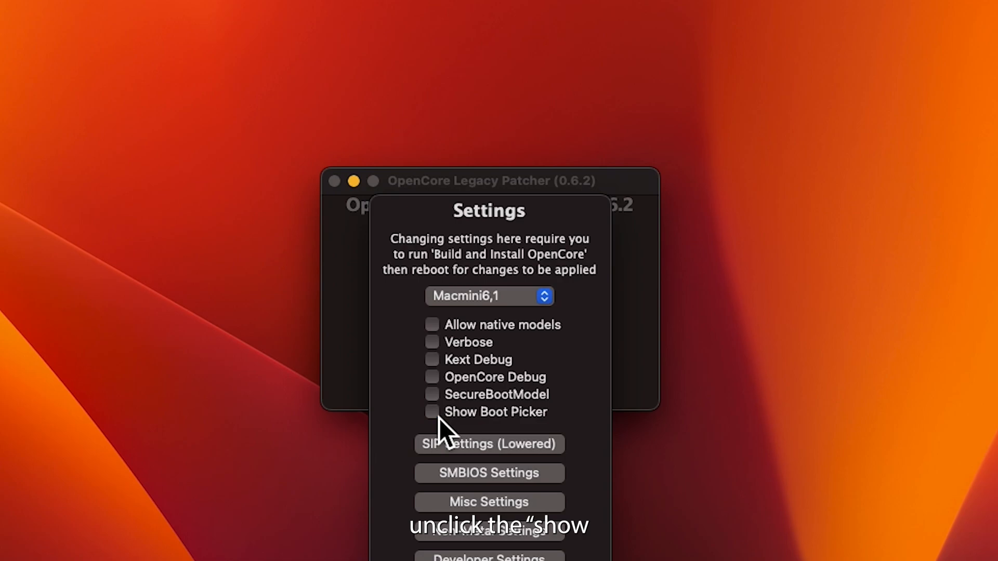
{"action": "mouse_move", "coordinate": [475, 496]}
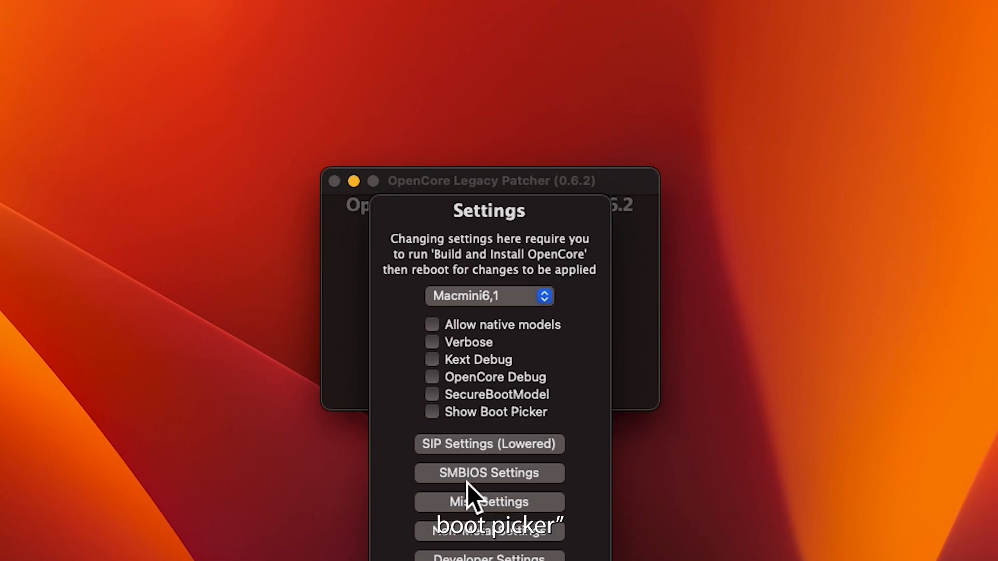
{"action": "left_click", "coordinate": [334, 181]}
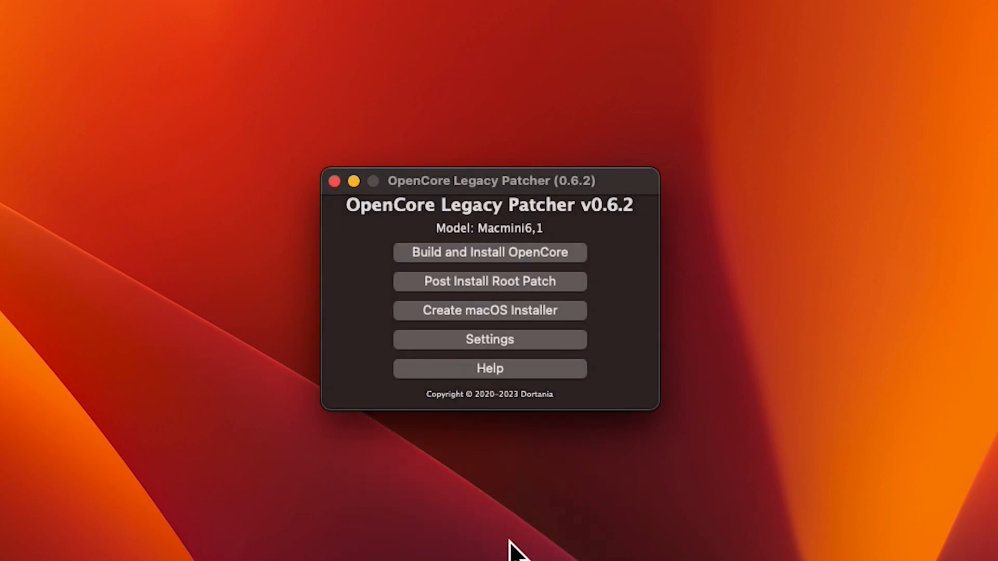
{"action": "mouse_move", "coordinate": [541, 280]}
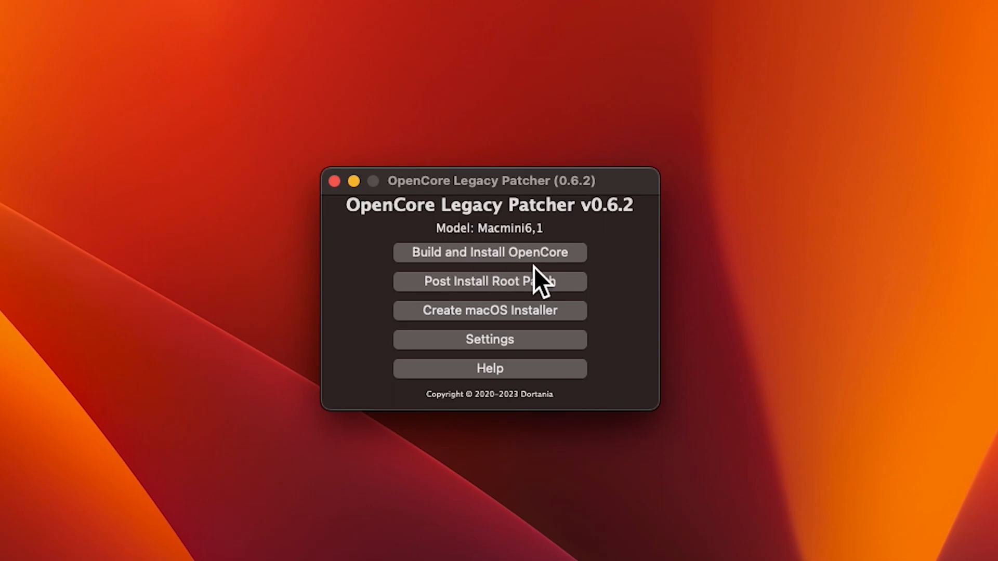
{"action": "mouse_move", "coordinate": [528, 274]}
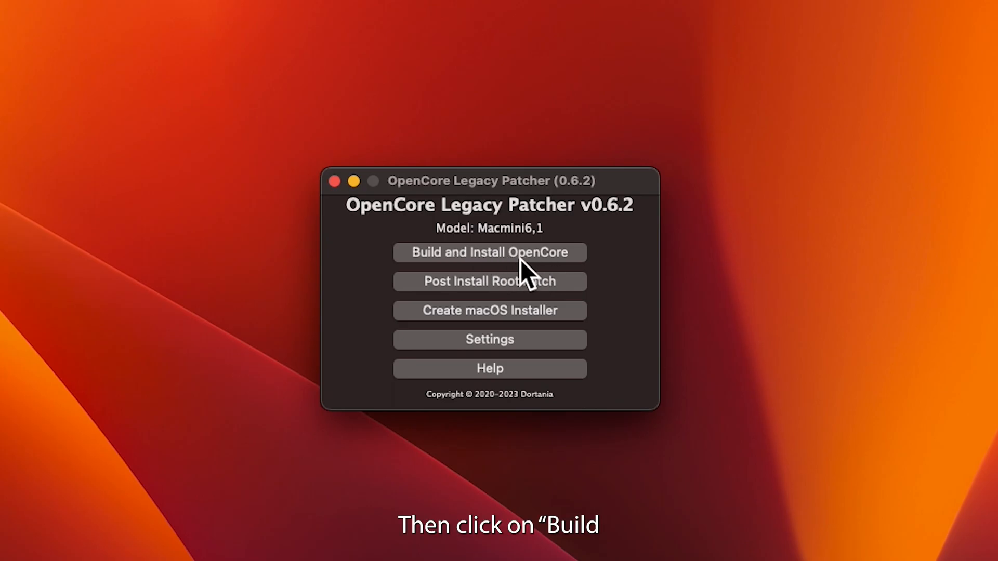
{"action": "left_click", "coordinate": [490, 252]}
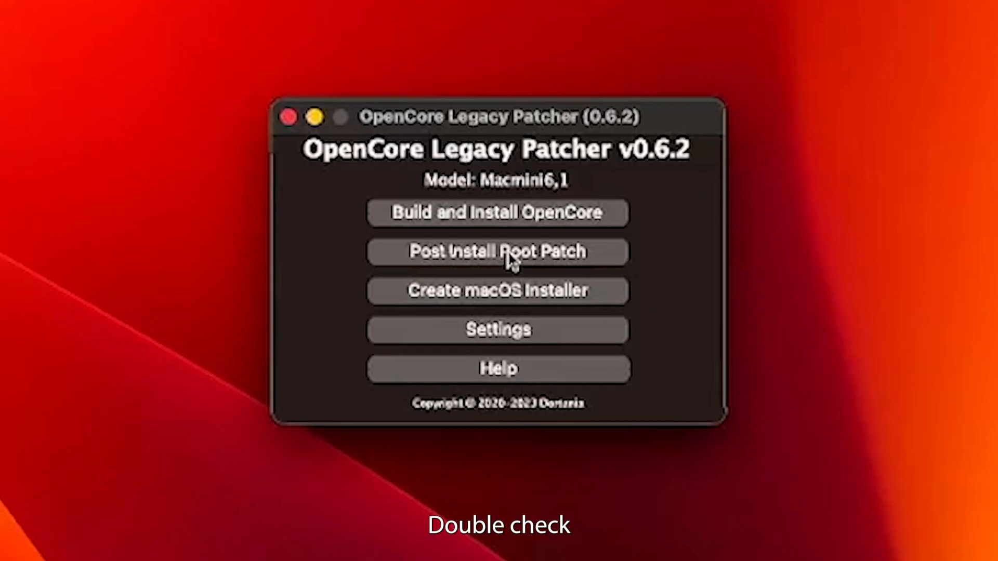
{"action": "left_click", "coordinate": [498, 252]}
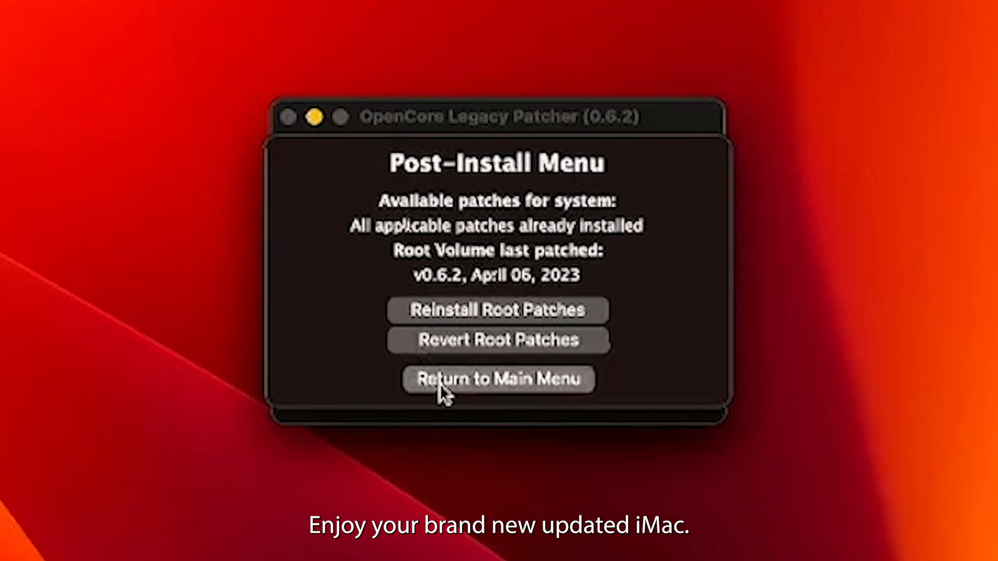
{"action": "left_click", "coordinate": [498, 380]}
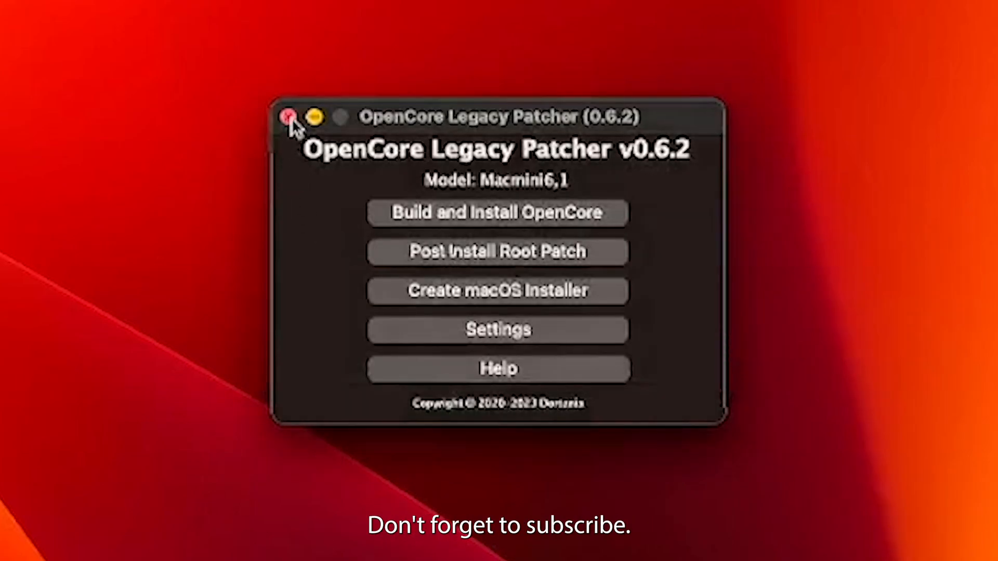